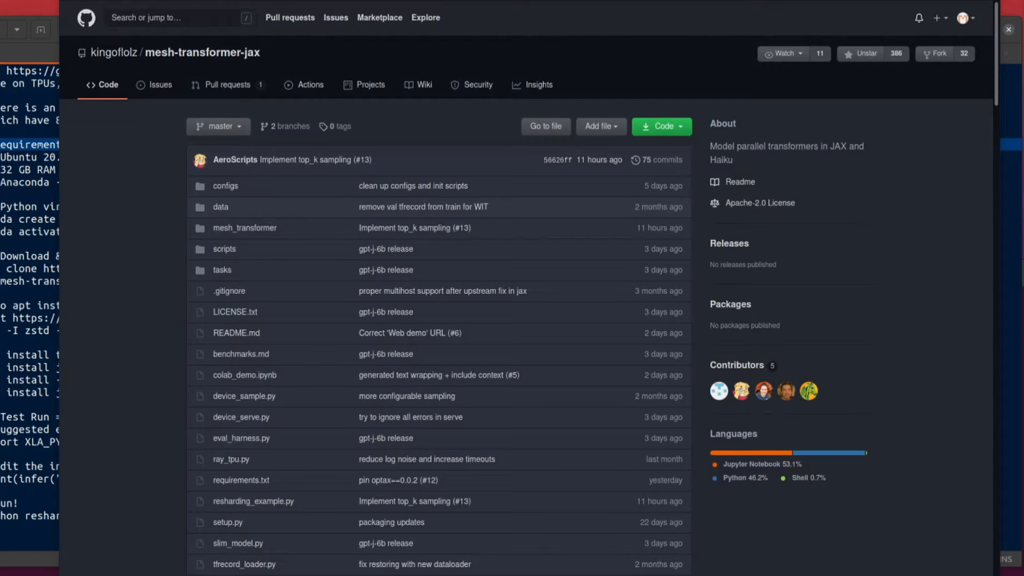
# - Scroll the mesh-transformer-jax README down to the Pretrained Models GPT-J-6B links
pyautogui.scroll(-3)
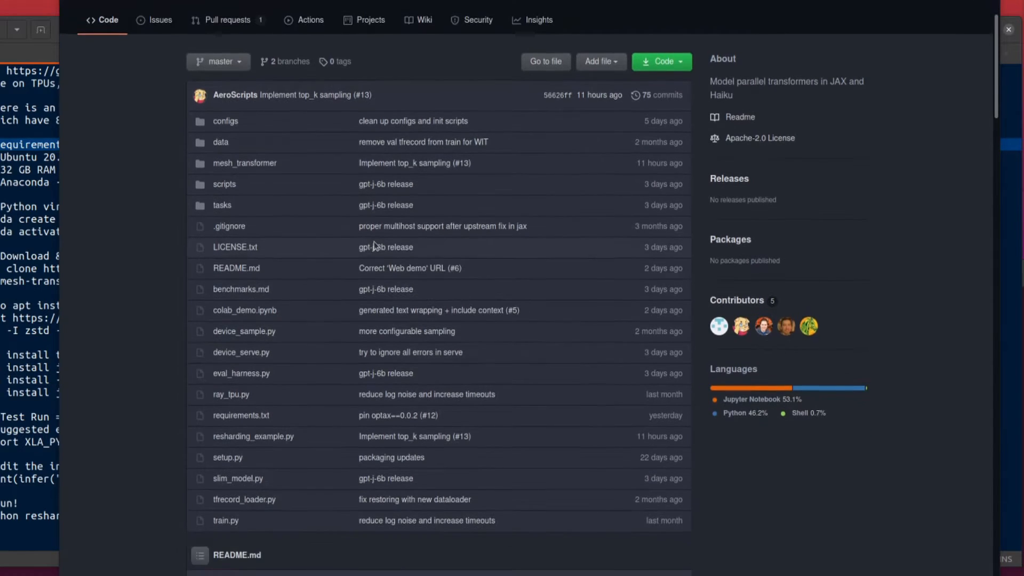
pyautogui.scroll(-3)
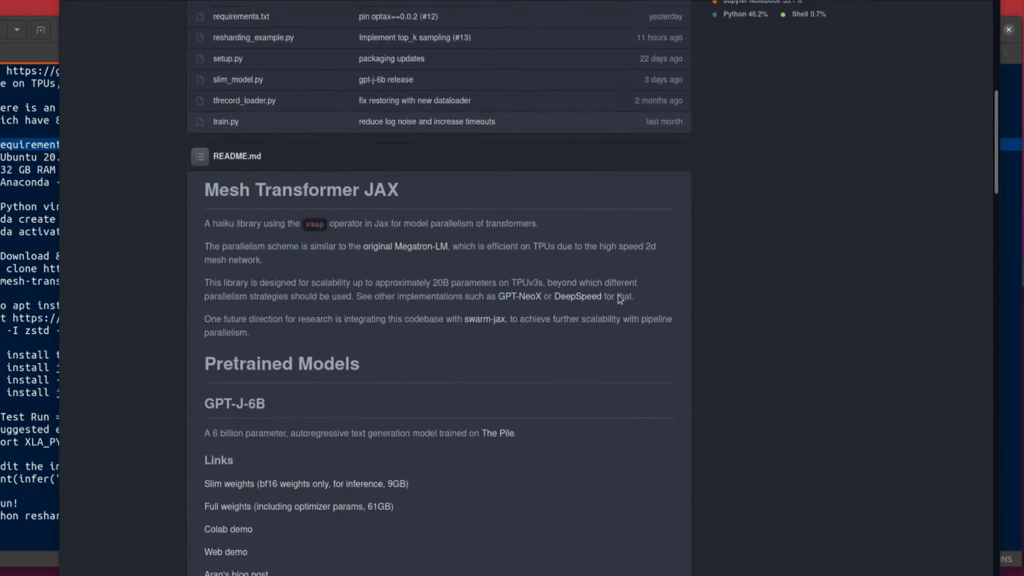
pyautogui.scroll(-3)
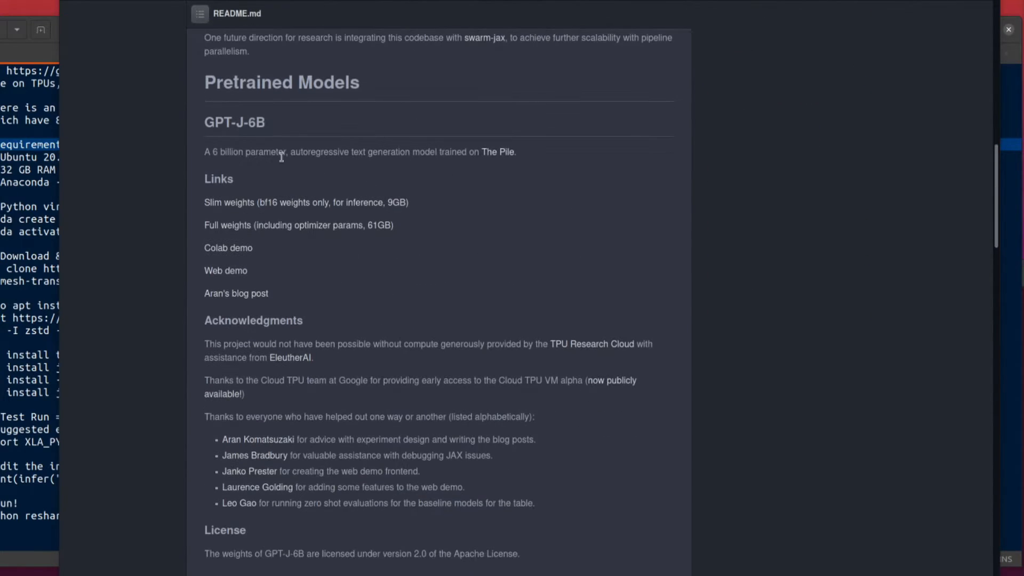
pyautogui.moveTo(321, 166)
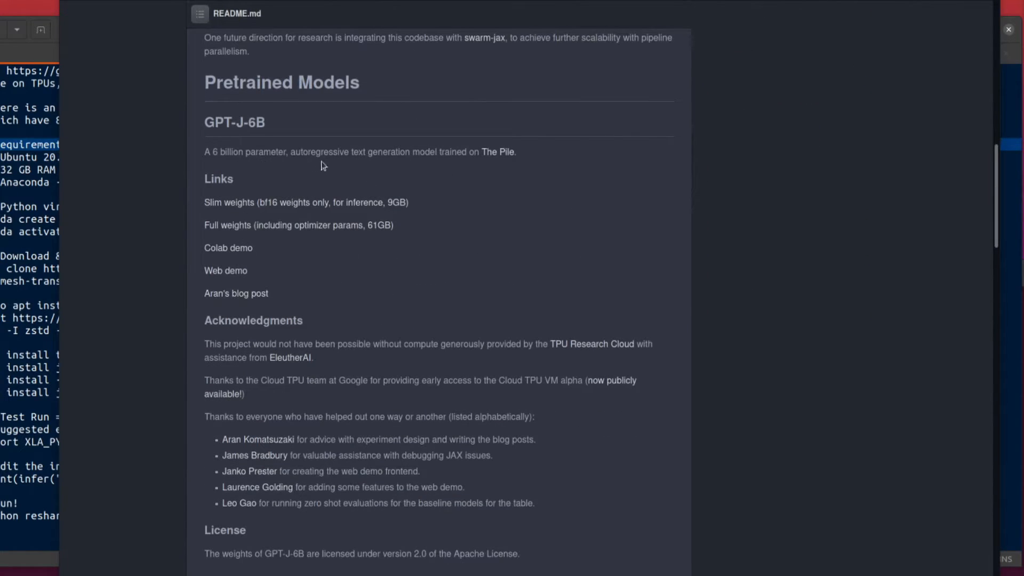
pyautogui.moveTo(475, 167)
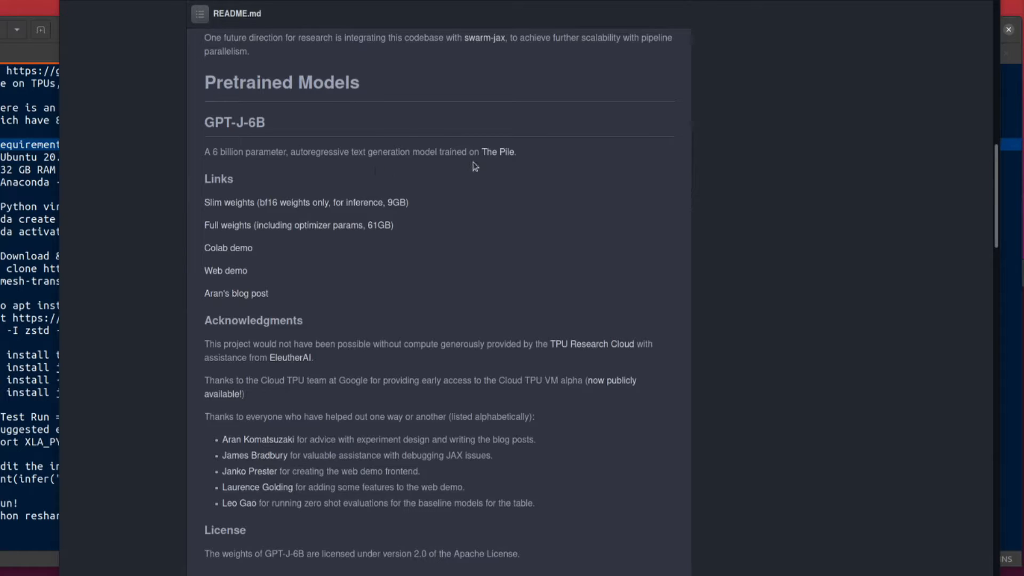
pyautogui.moveTo(493, 168)
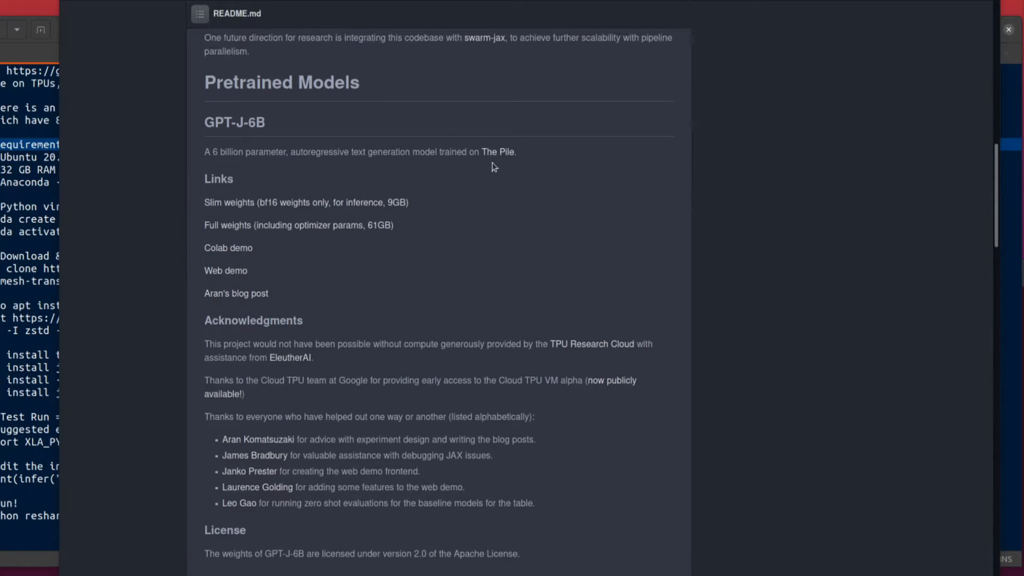
pyautogui.moveTo(771, 210)
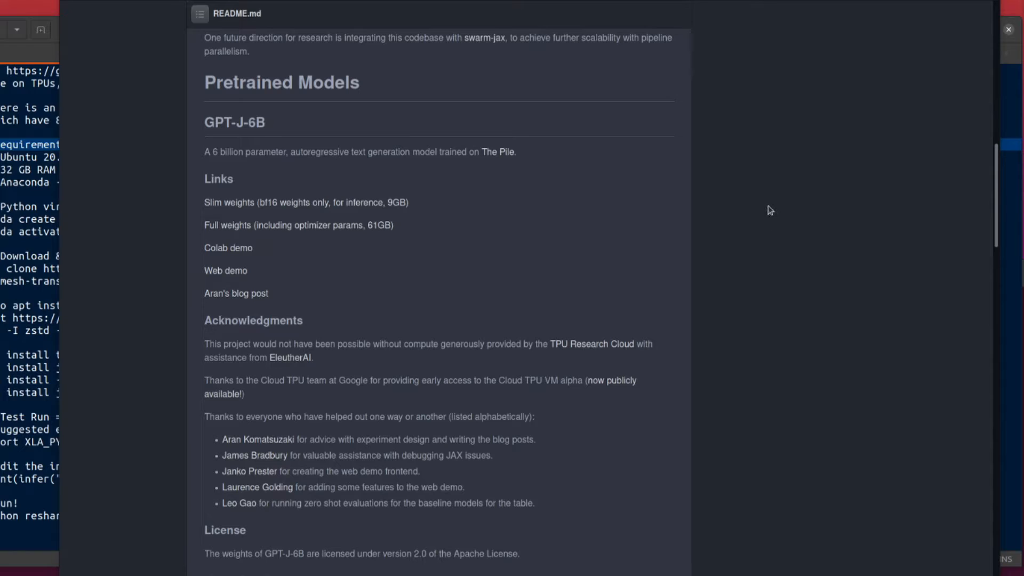
pyautogui.moveTo(301, 183)
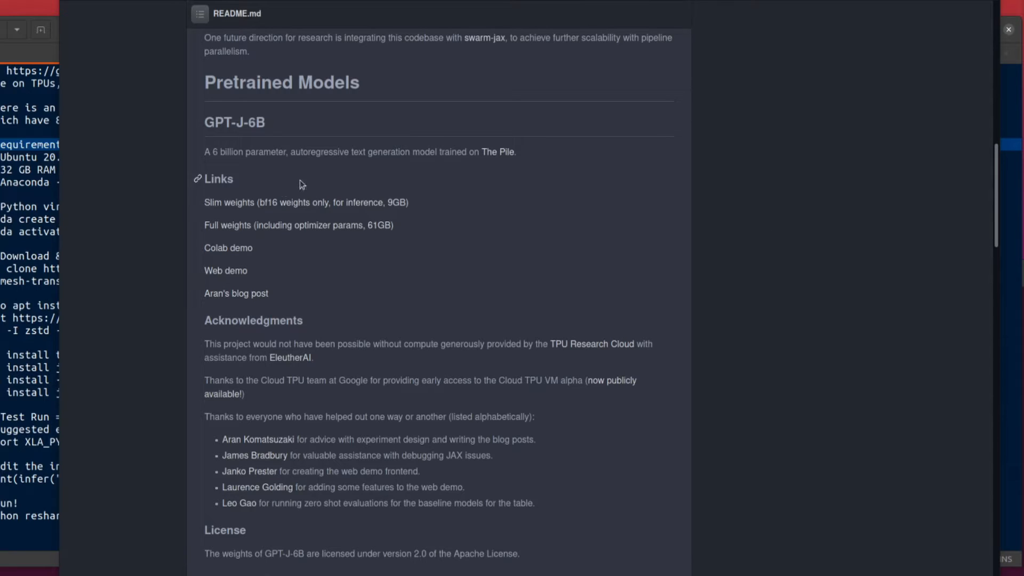
pyautogui.moveTo(325, 226)
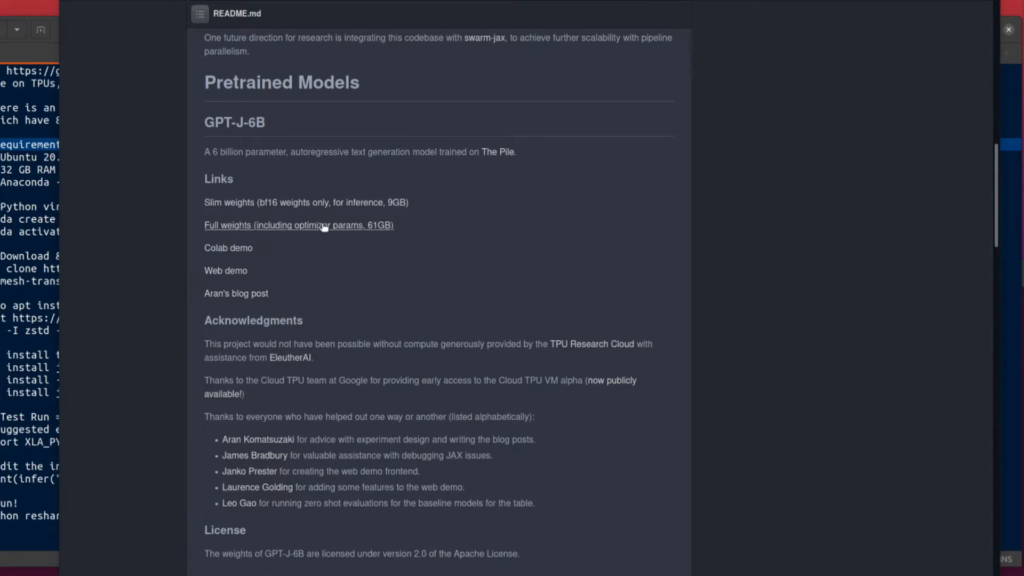
pyautogui.moveTo(228, 247)
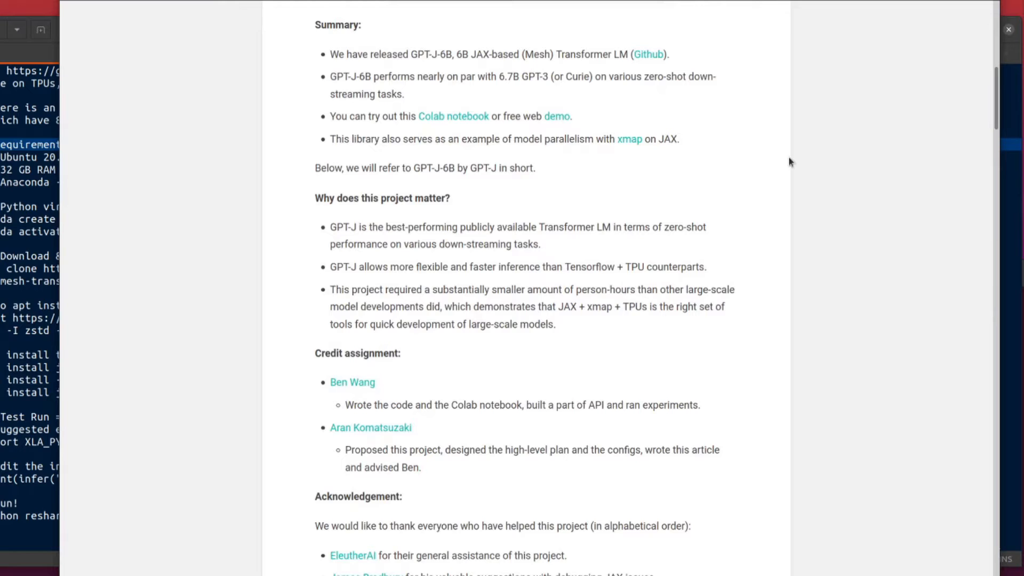
pyautogui.moveTo(348, 54)
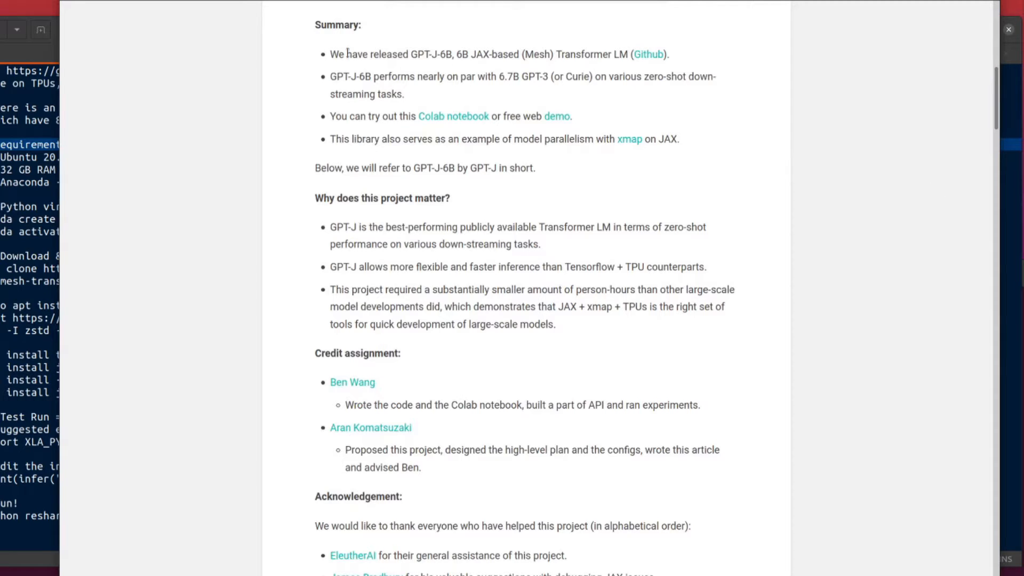
pyautogui.moveTo(366, 25)
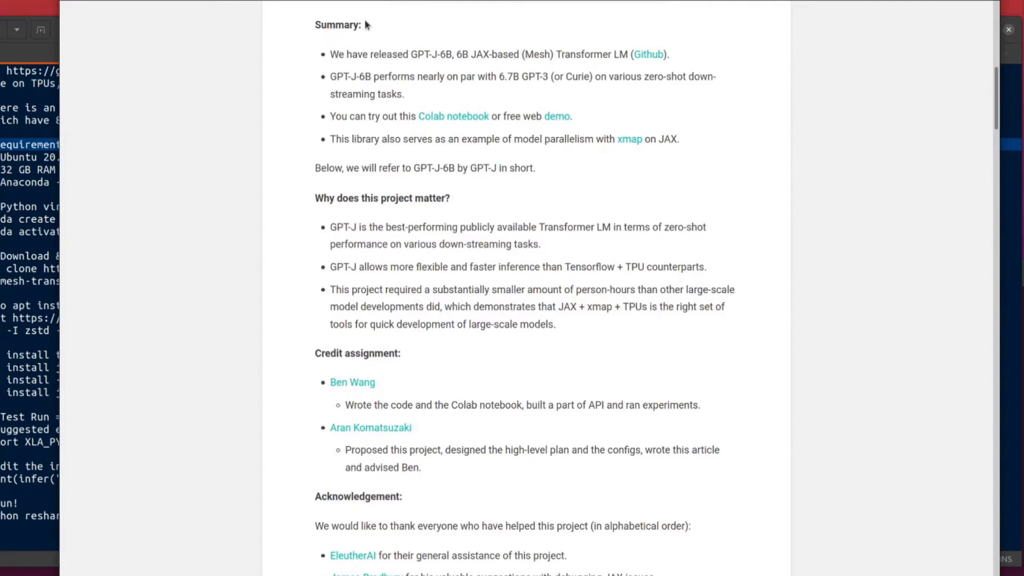
pyautogui.moveTo(467, 98)
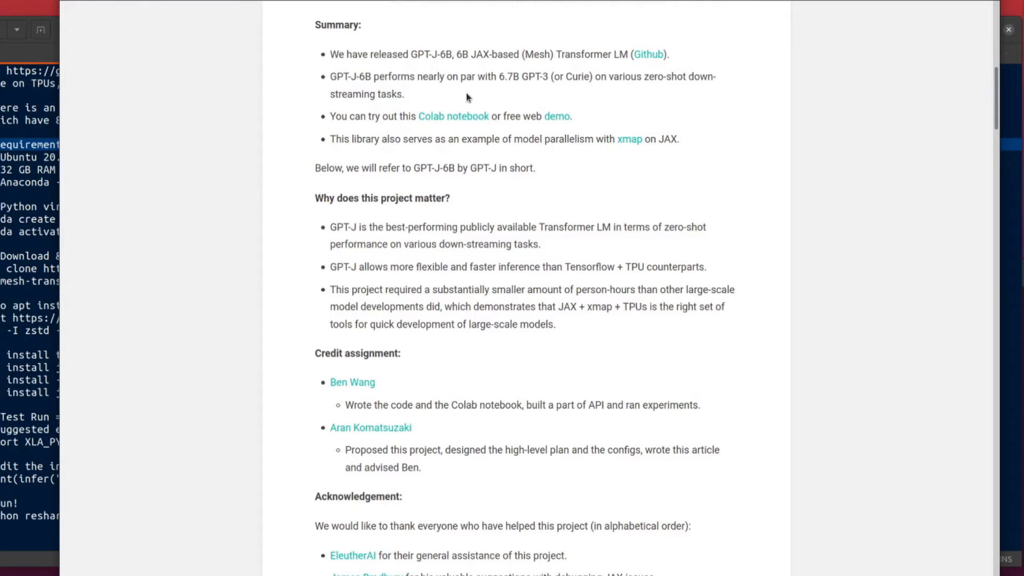
pyautogui.moveTo(512, 93)
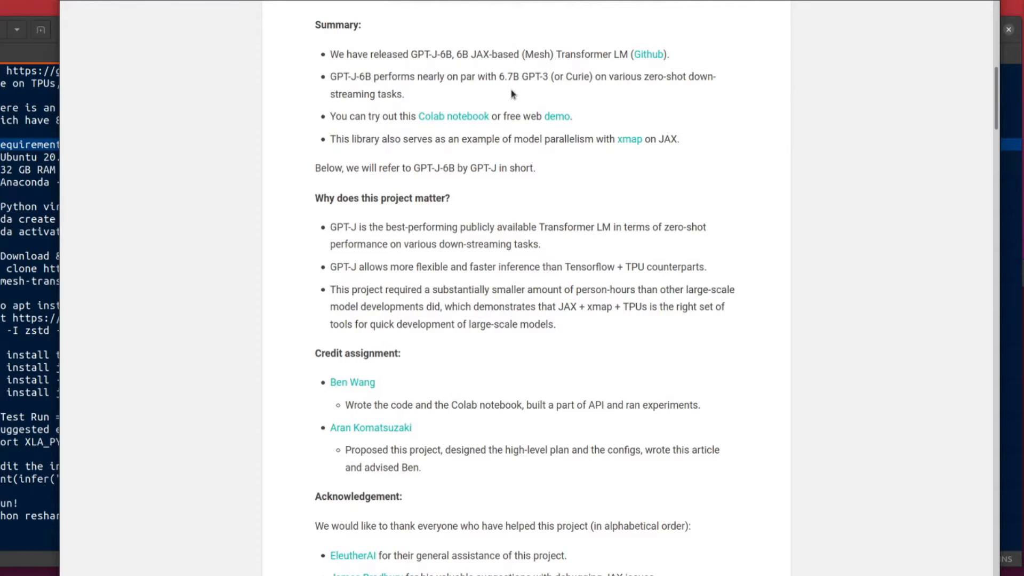
pyautogui.moveTo(647, 99)
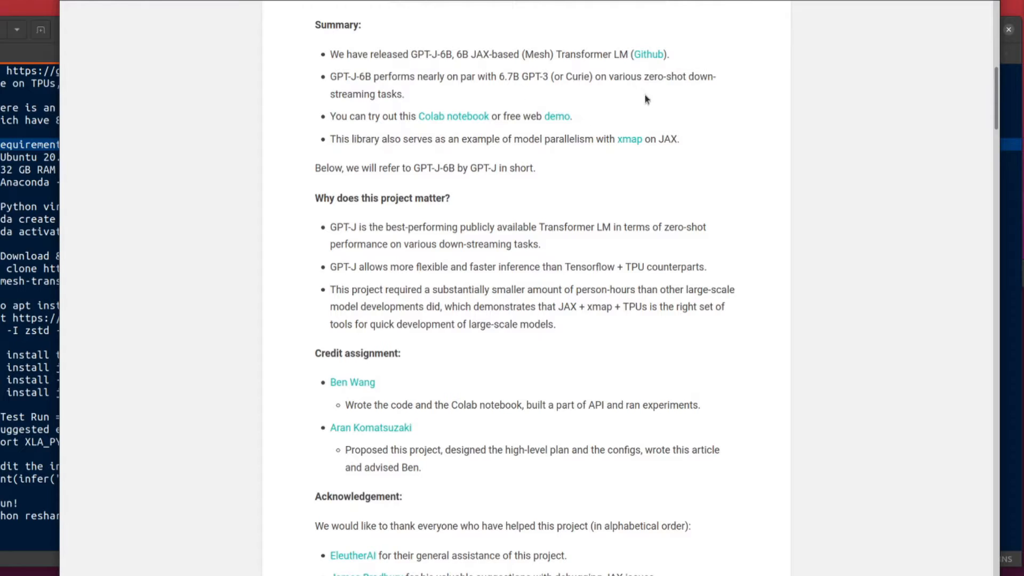
pyautogui.moveTo(351, 263)
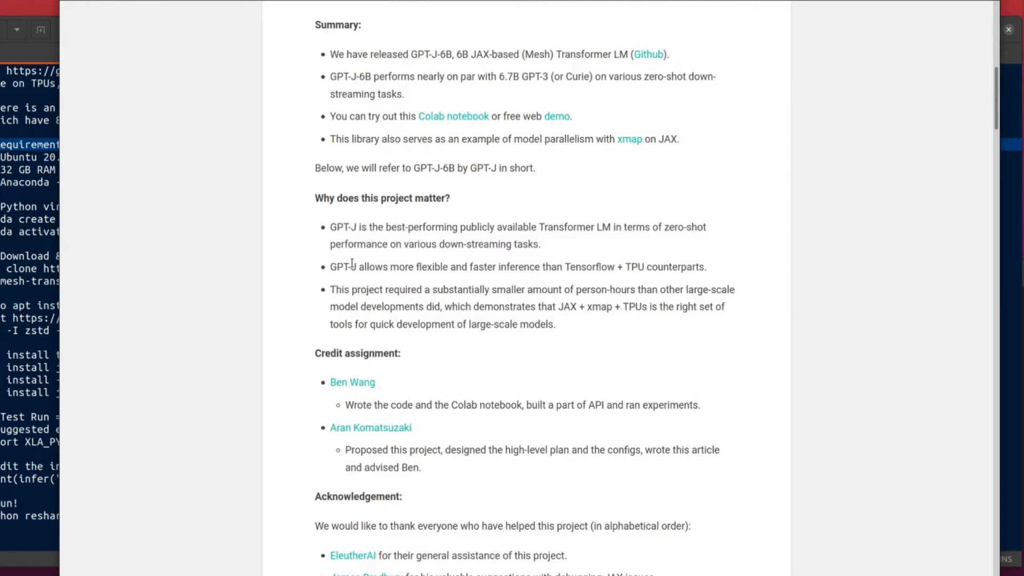
pyautogui.moveTo(523, 304)
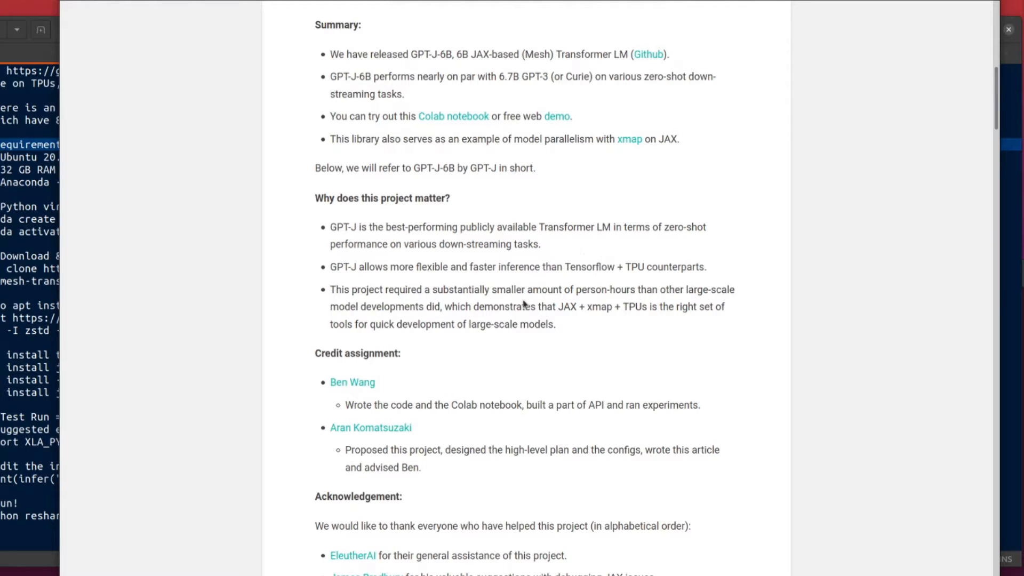
pyautogui.moveTo(333, 308)
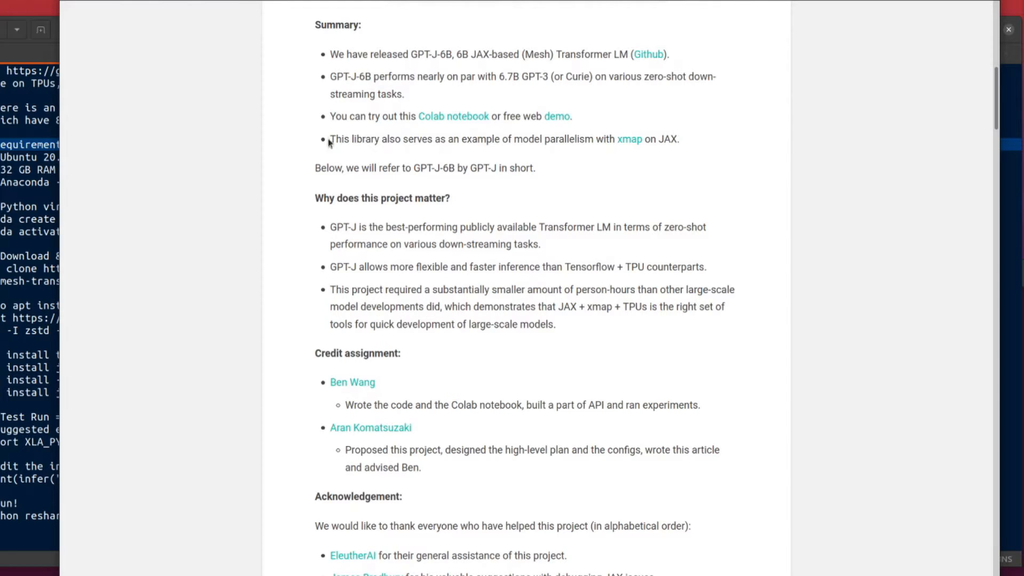
pyautogui.moveTo(471, 71)
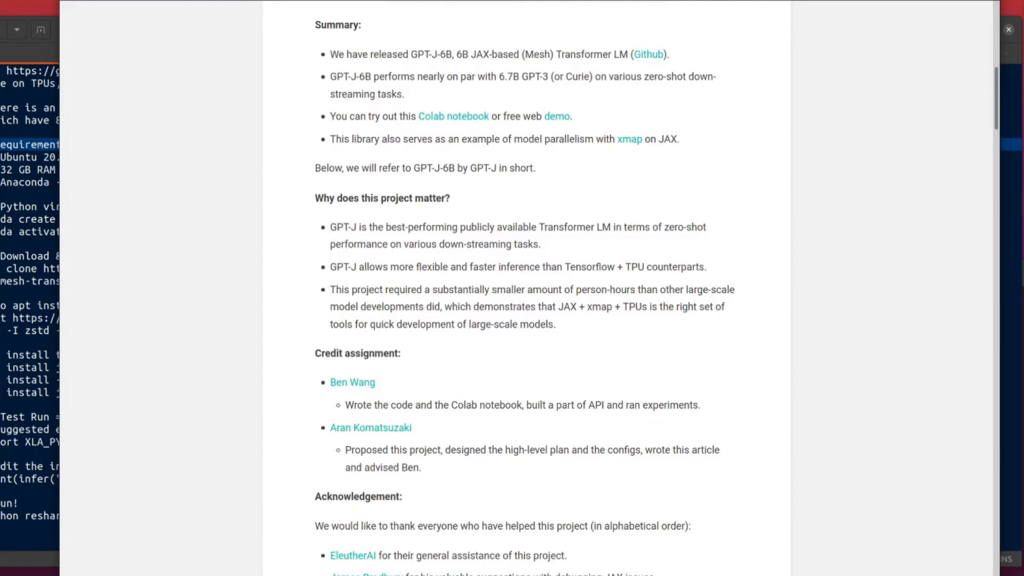
# - Submit the prompt "Nerdy Rodent is the best YouTube channel I've ever seen because" to the GPT-J demo
pyautogui.click(557, 116)
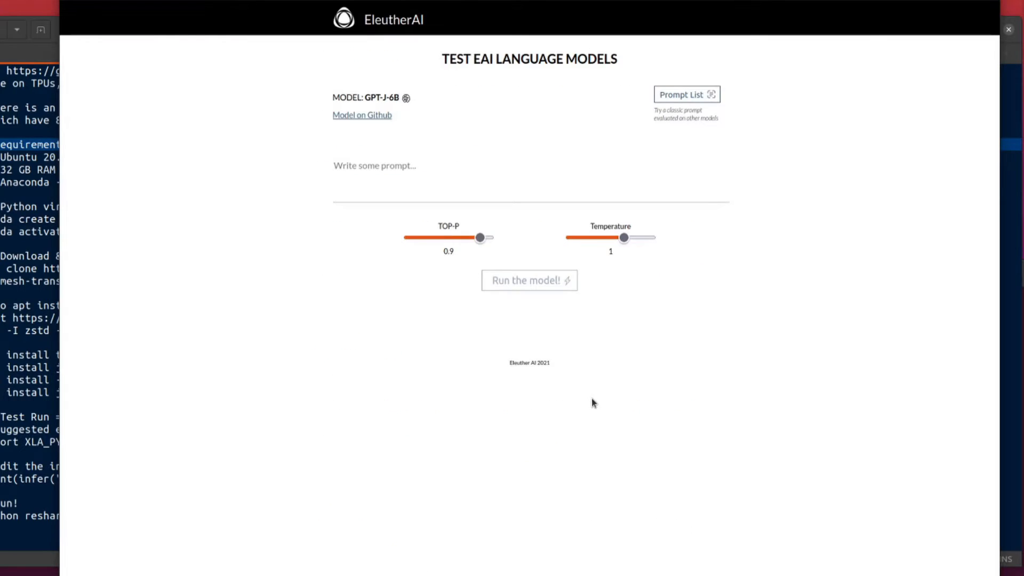
pyautogui.moveTo(794, 363)
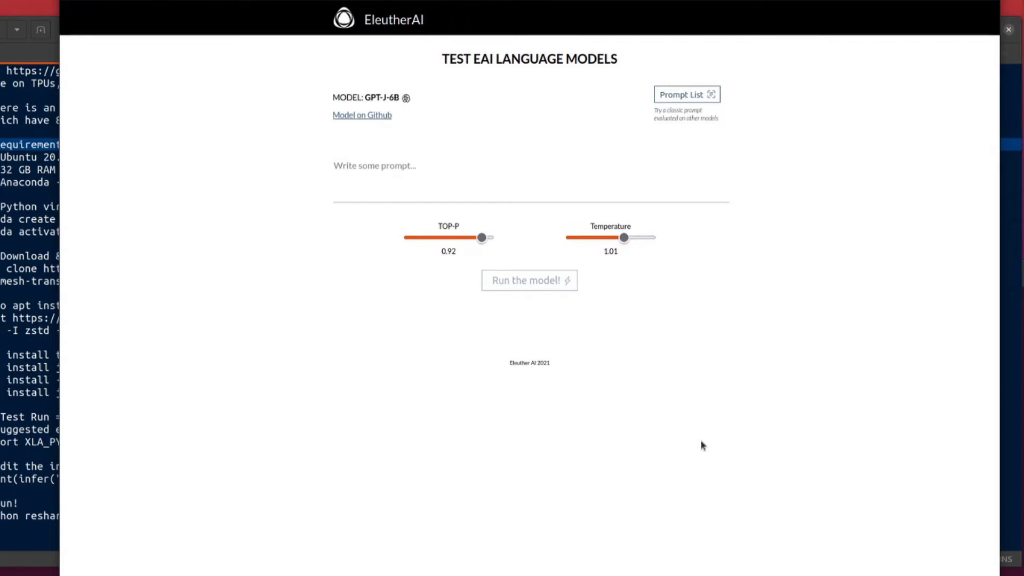
pyautogui.moveTo(219, 318)
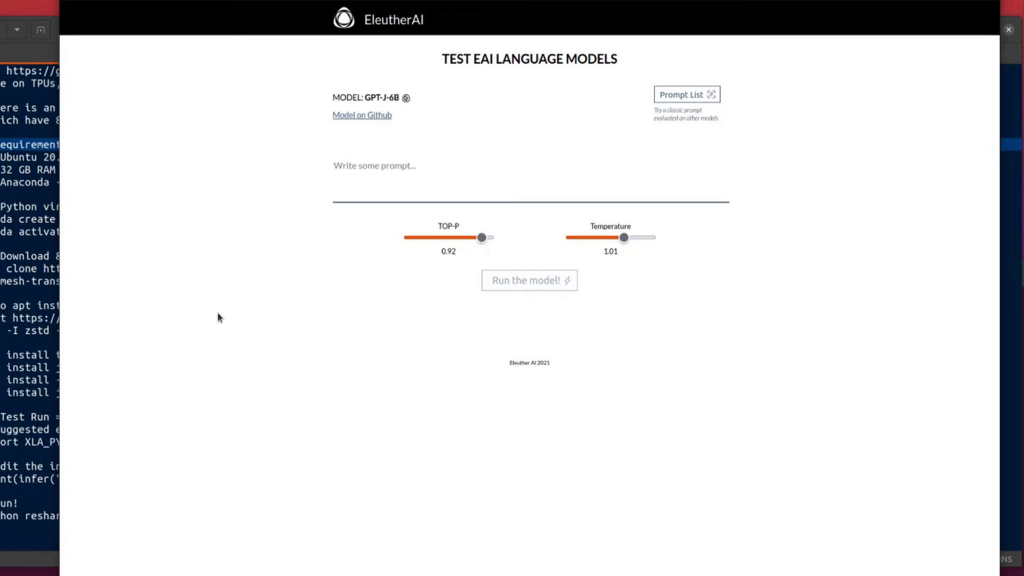
pyautogui.write('Nerdy Ro')
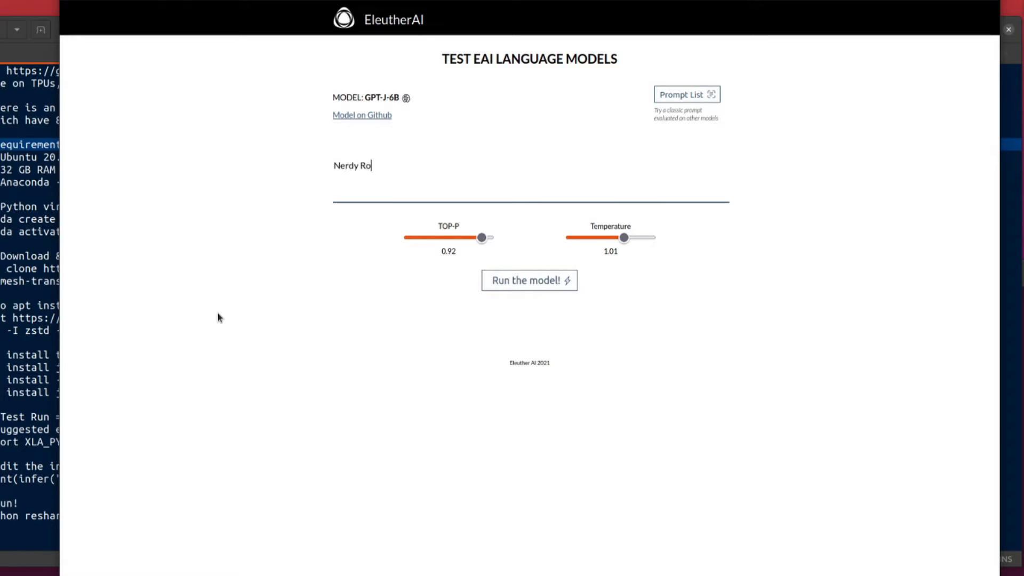
pyautogui.write('dent is the')
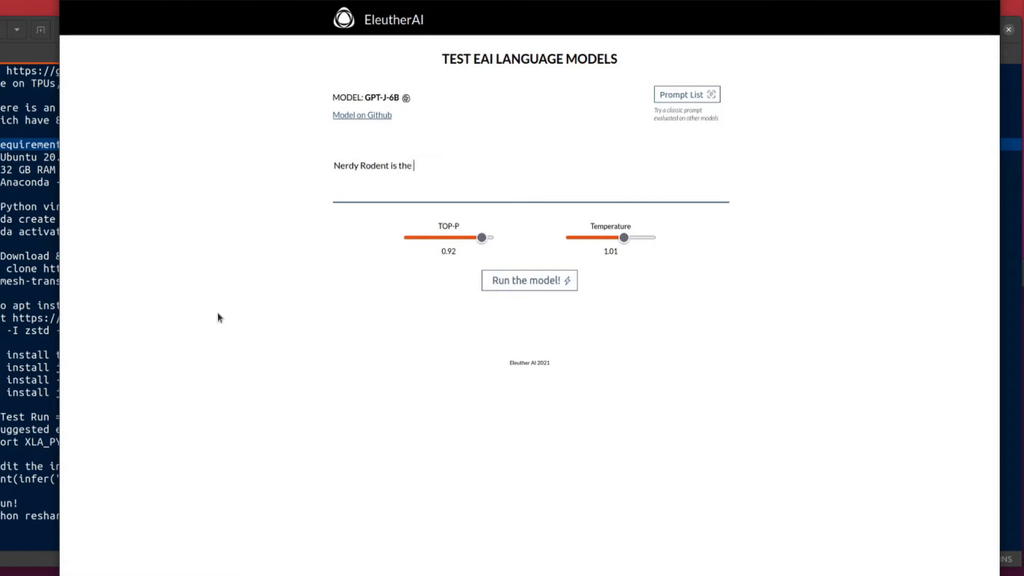
pyautogui.write('best Yo')
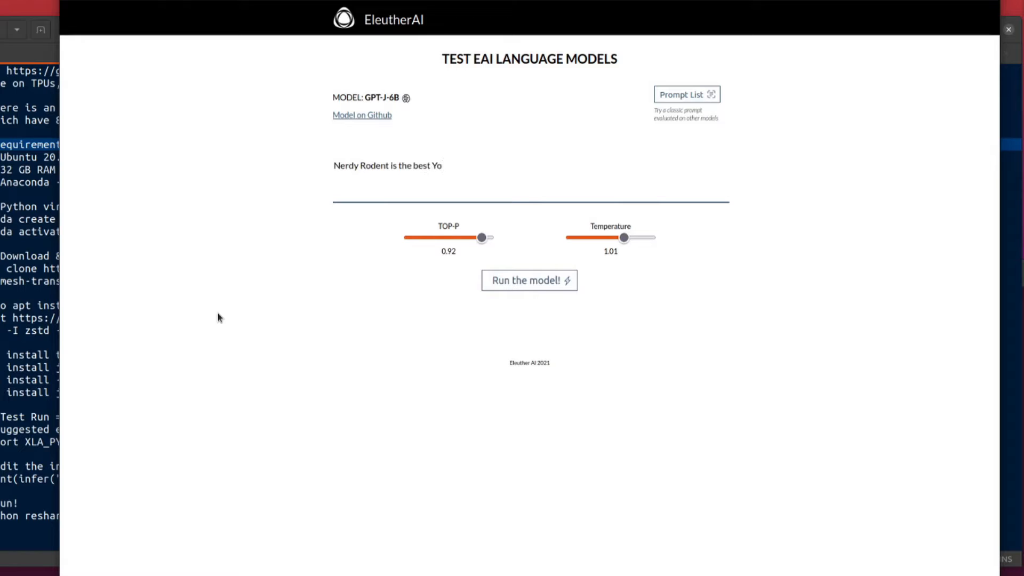
pyautogui.write("YouTube channel I've ever seen becau")
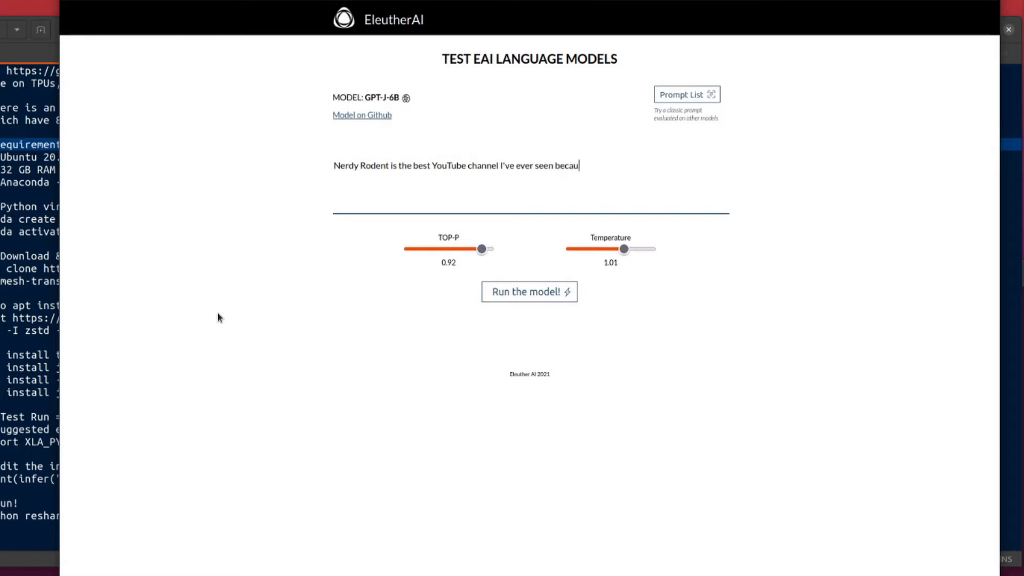
pyautogui.click(529, 291)
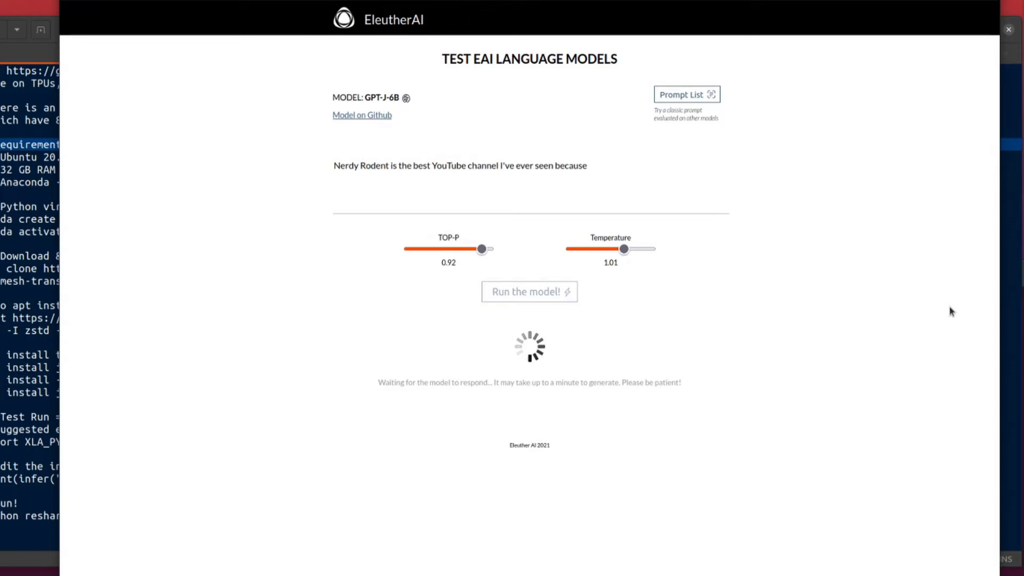
pyautogui.moveTo(698, 119)
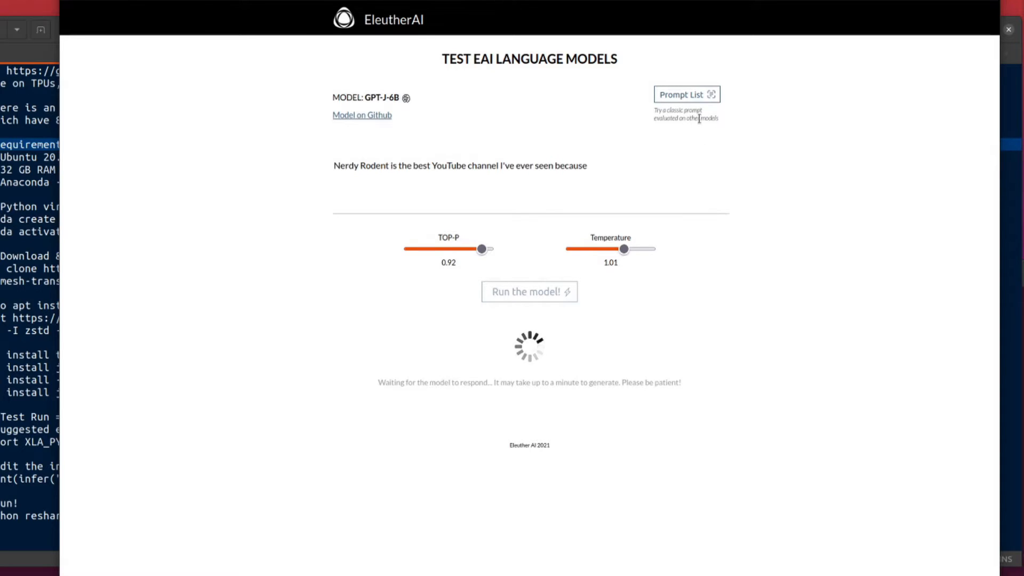
# - Browse the demo's classic example prompt list and dismiss it
pyautogui.click(686, 94)
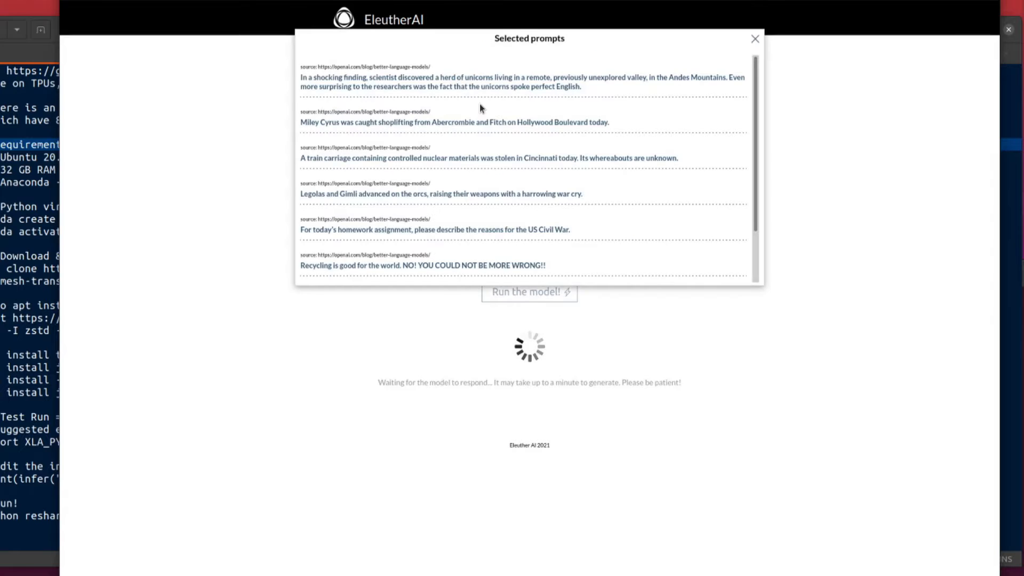
pyautogui.moveTo(756, 330)
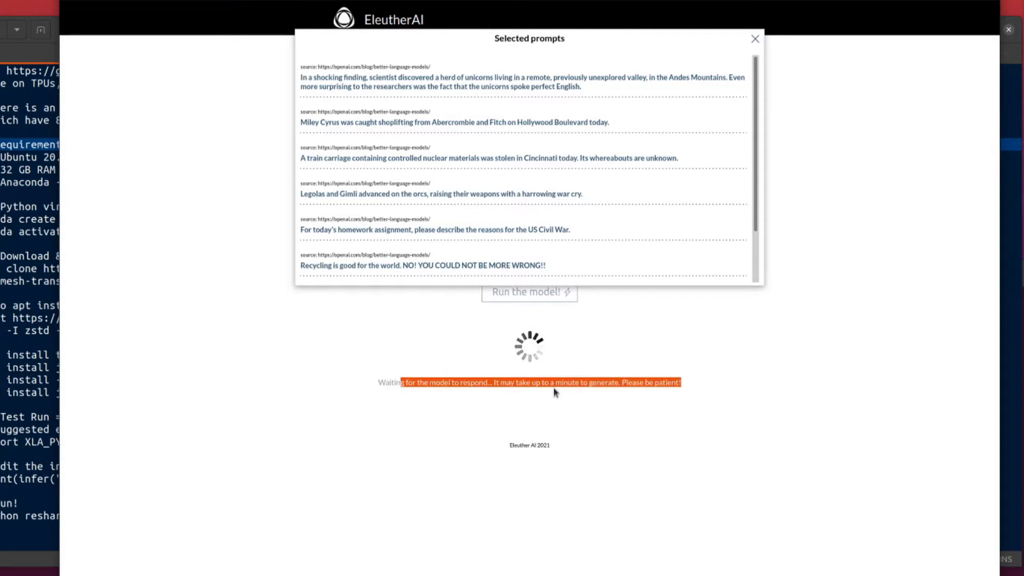
pyautogui.click(755, 39)
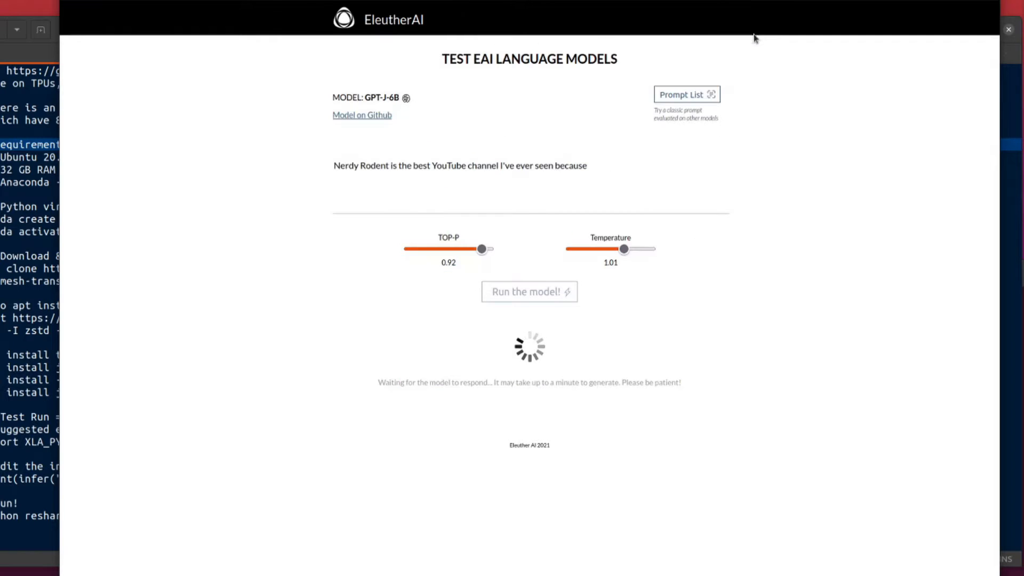
pyautogui.moveTo(176, 312)
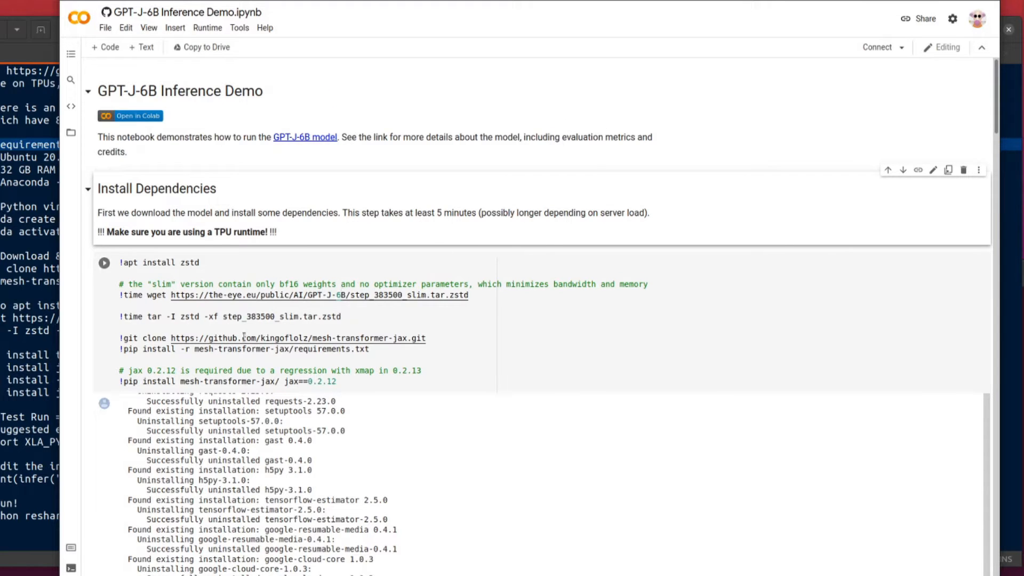
pyautogui.moveTo(700, 350)
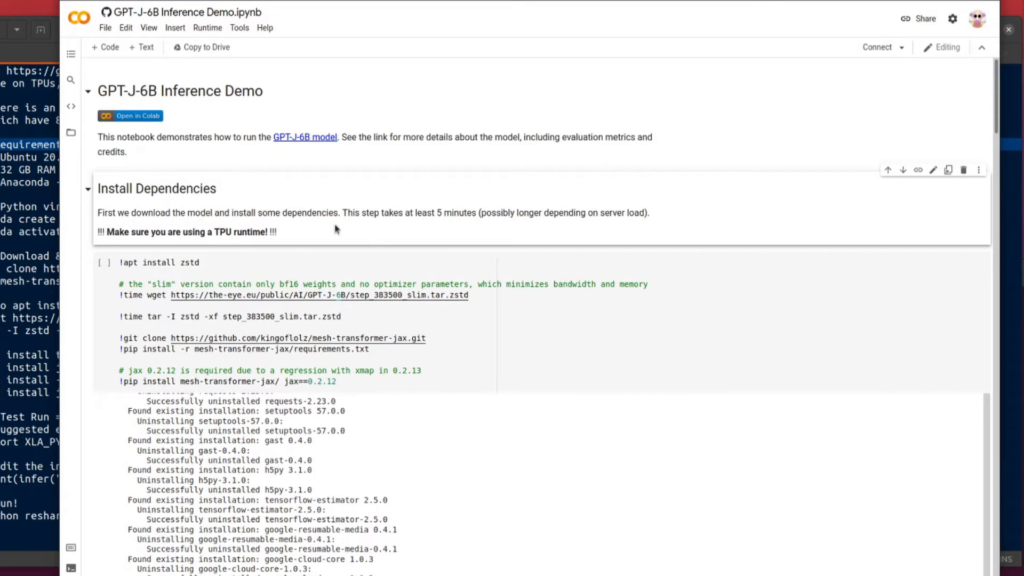
pyautogui.moveTo(133, 246)
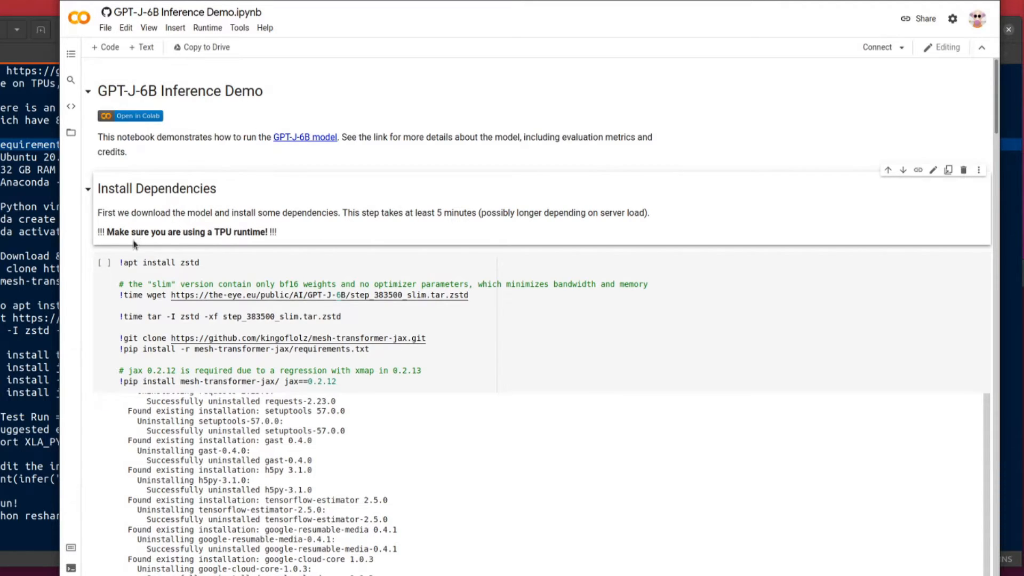
# - Review the Colab notebook's Runtime menu options without choosing one
pyautogui.click(207, 28)
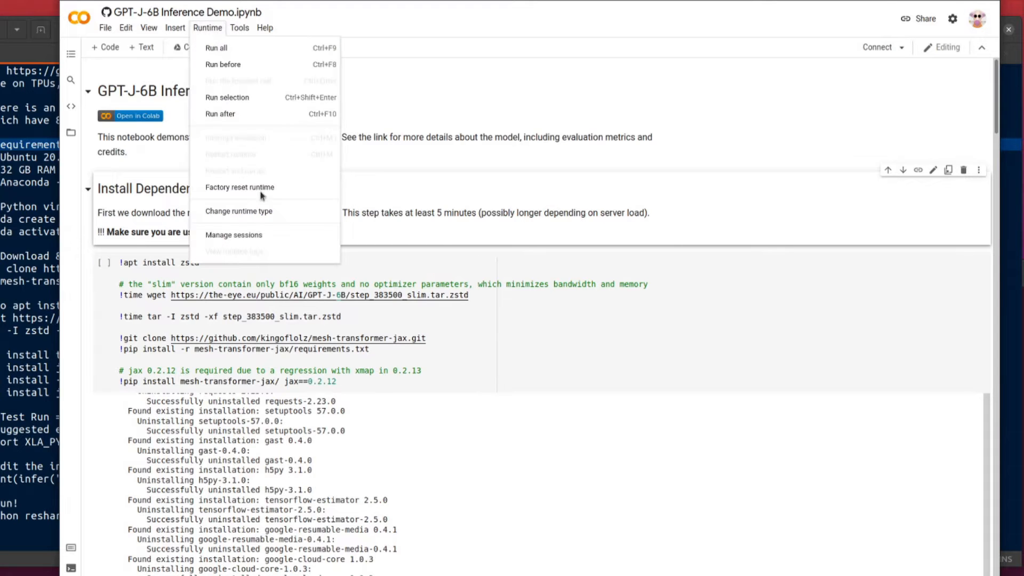
pyautogui.click(238, 210)
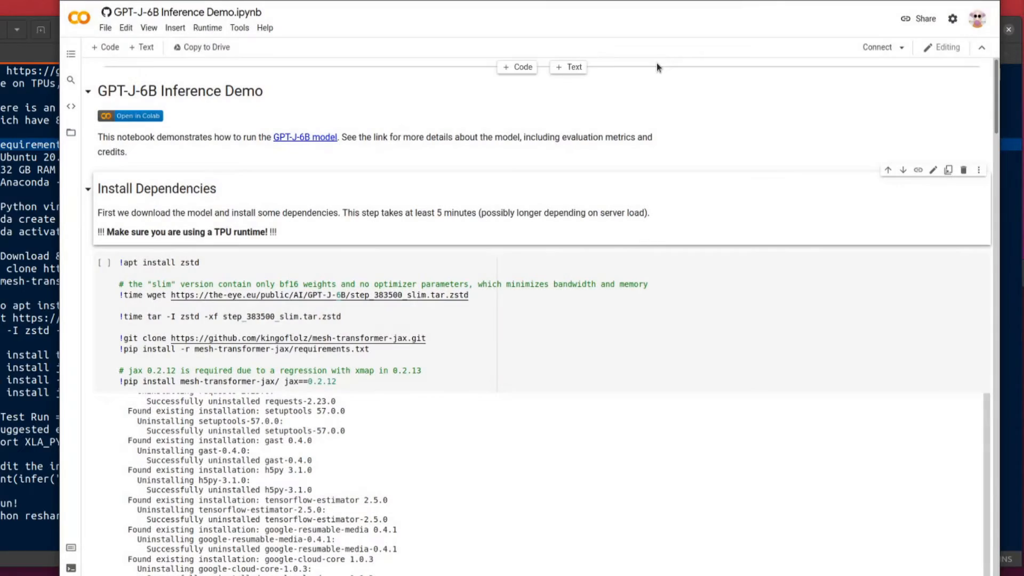
# - Scroll through the GPT-J-6B Inference Demo cells to the earlier completion outputs
pyautogui.scroll(-3)
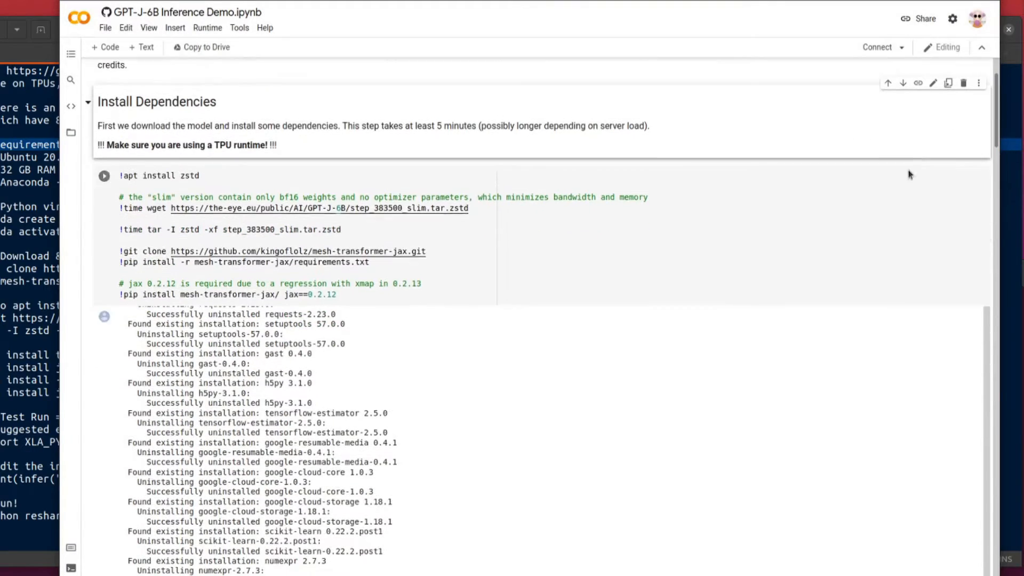
pyautogui.scroll(-3)
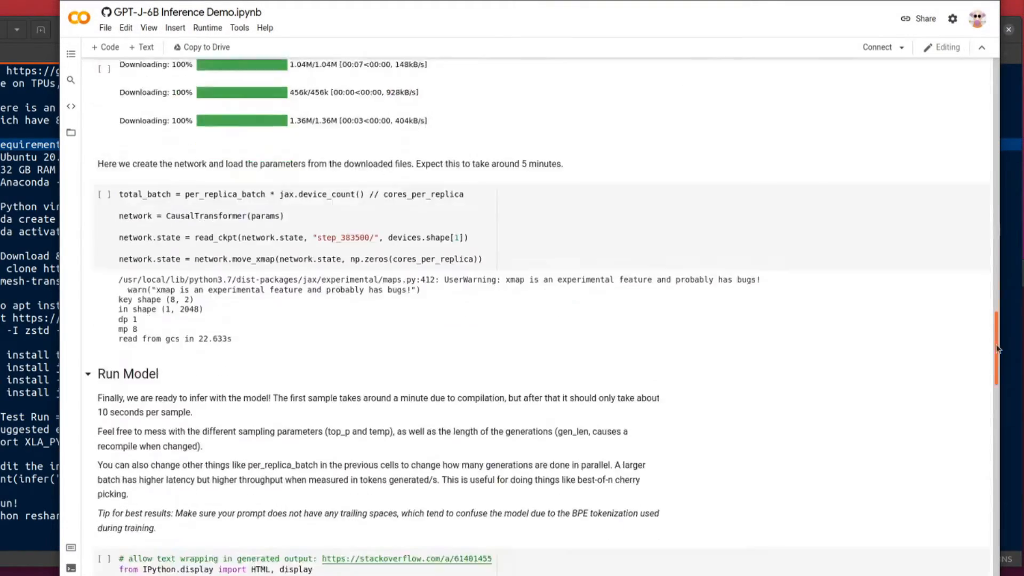
pyautogui.scroll(-3)
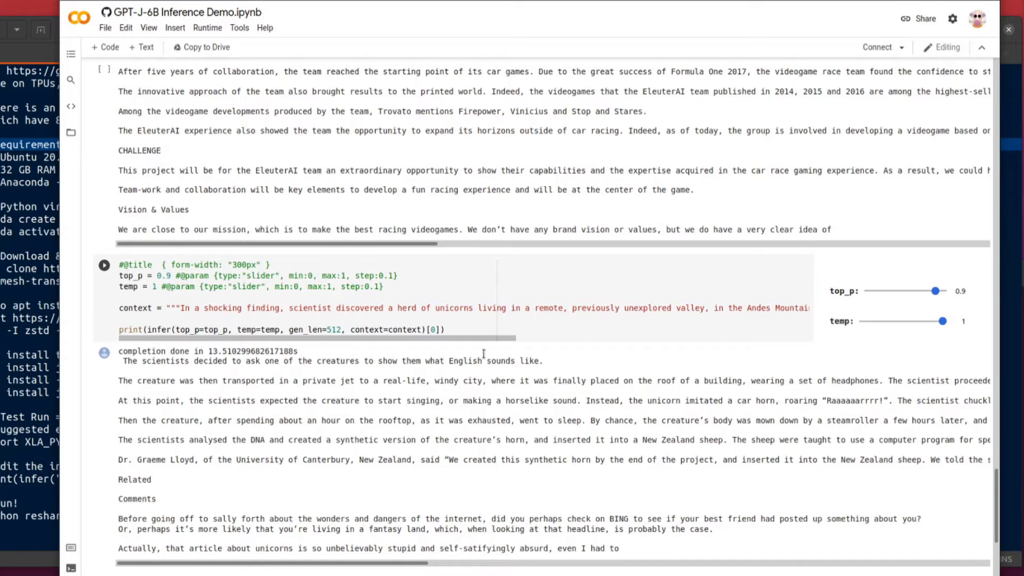
pyautogui.scroll(3)
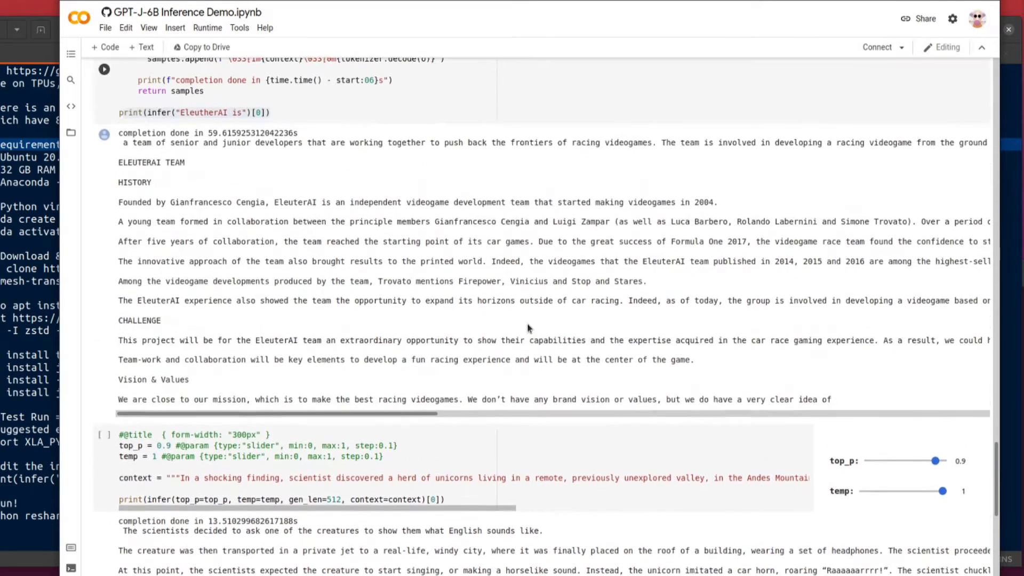
pyautogui.scroll(3)
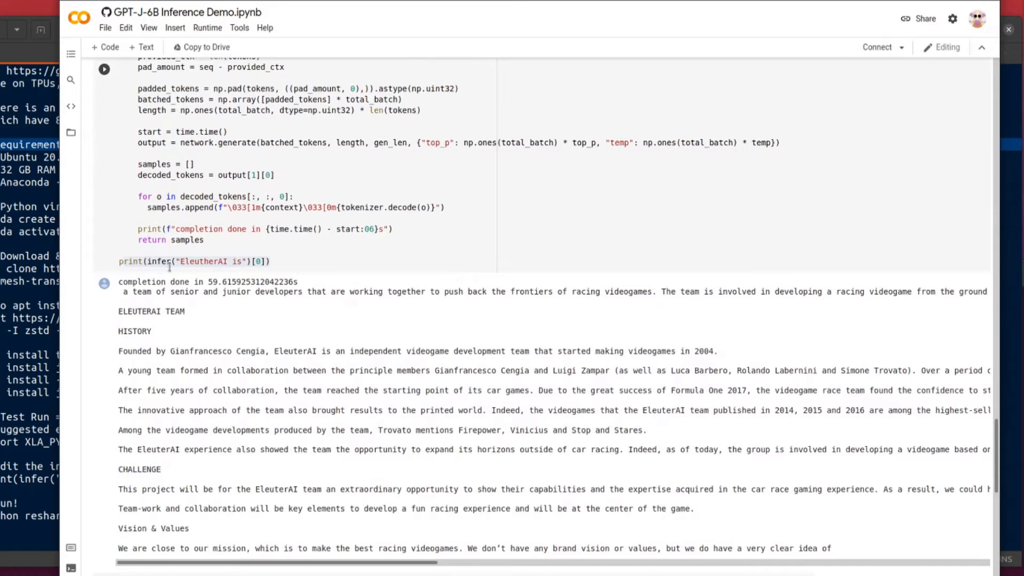
pyautogui.scroll(-3)
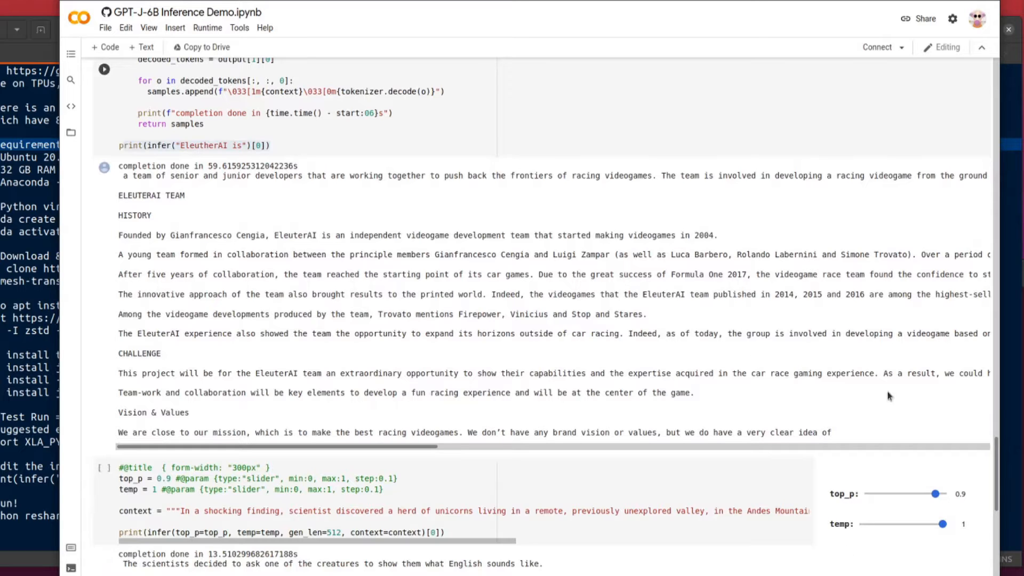
pyautogui.scroll(3)
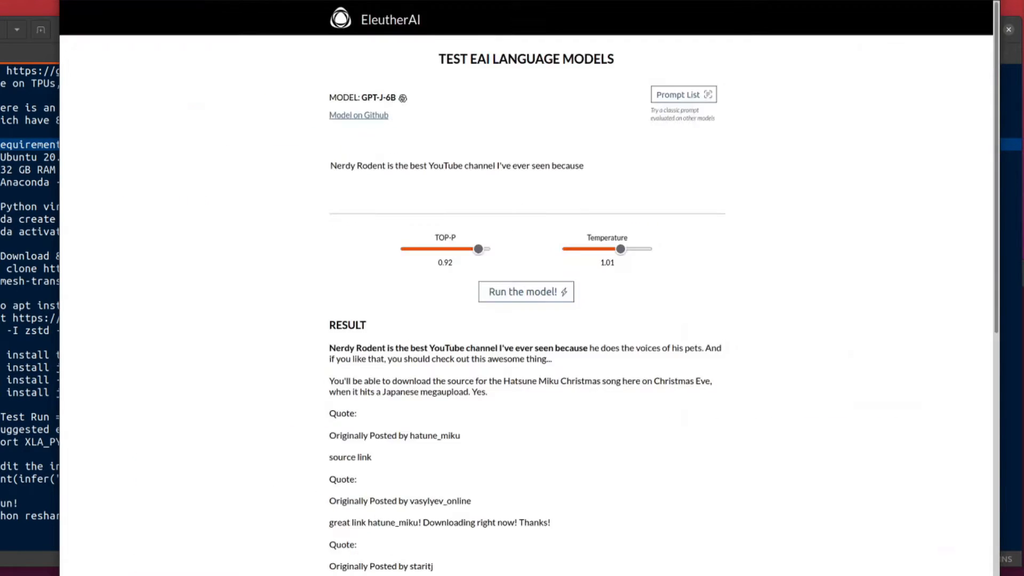
# - Read the generated Nerdy Rodent completion under RESULT and return to the top
pyautogui.scroll(-3)
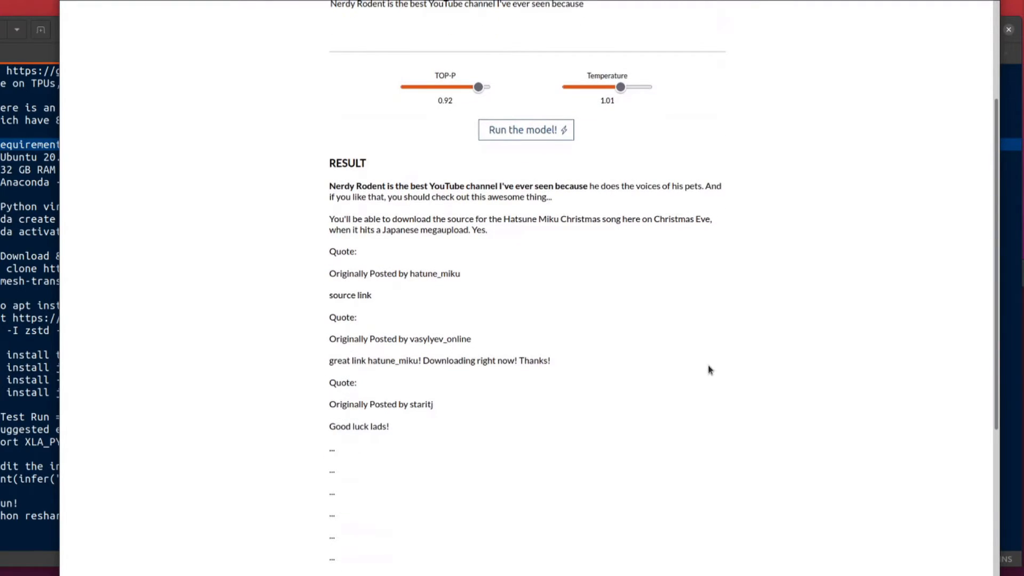
pyautogui.moveTo(671, 281)
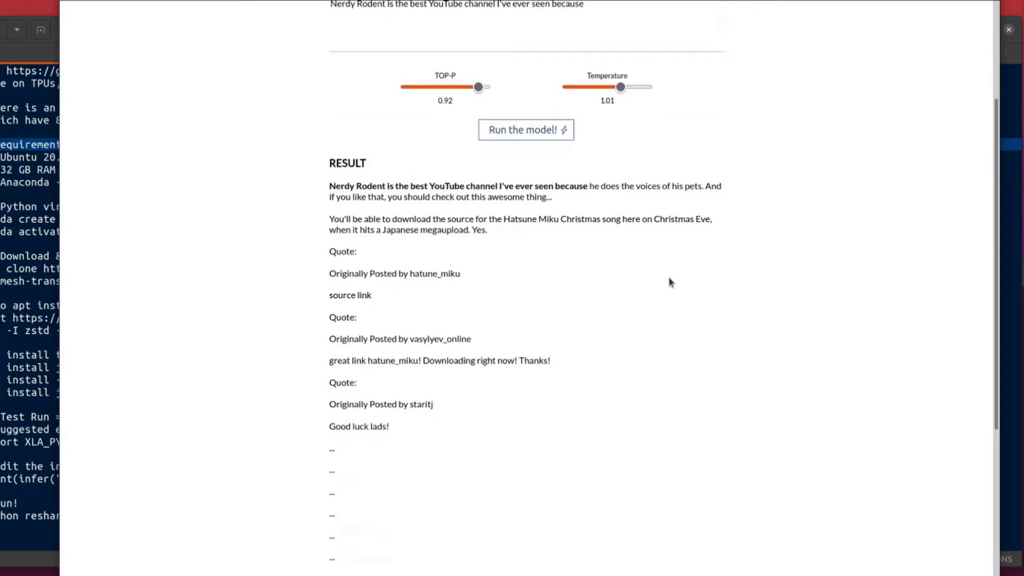
pyautogui.moveTo(679, 278)
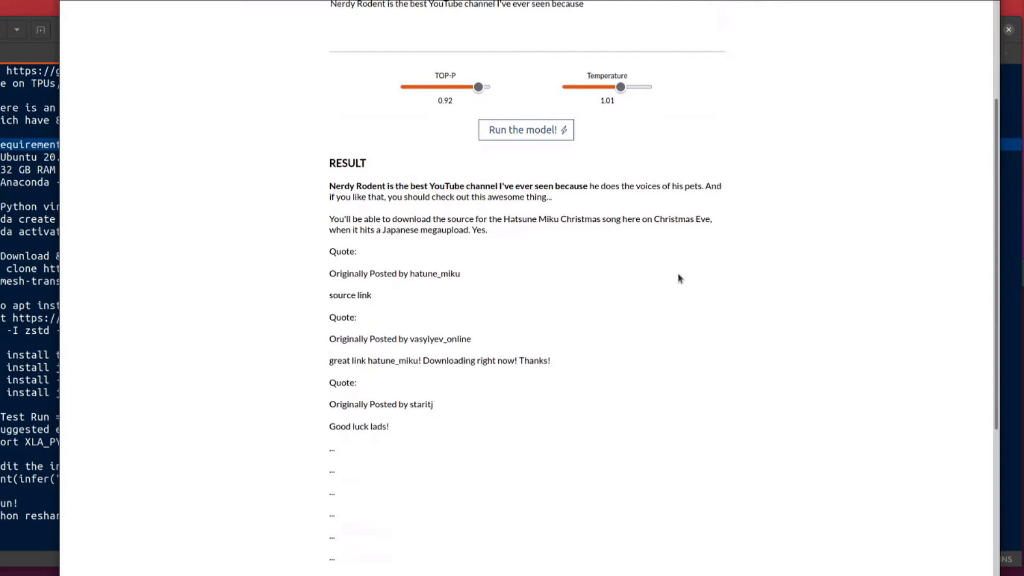
pyautogui.moveTo(558, 288)
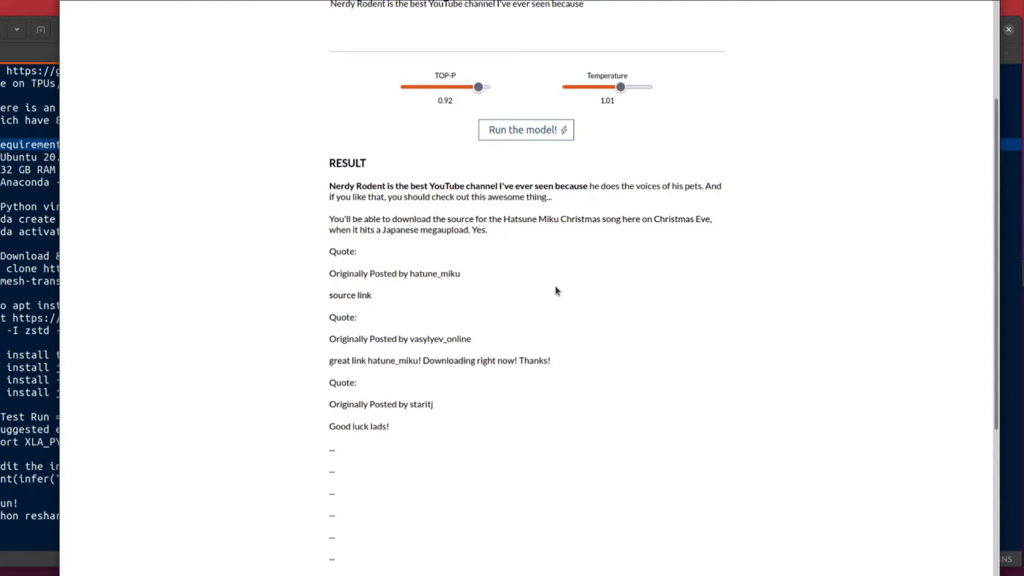
pyautogui.moveTo(532, 381)
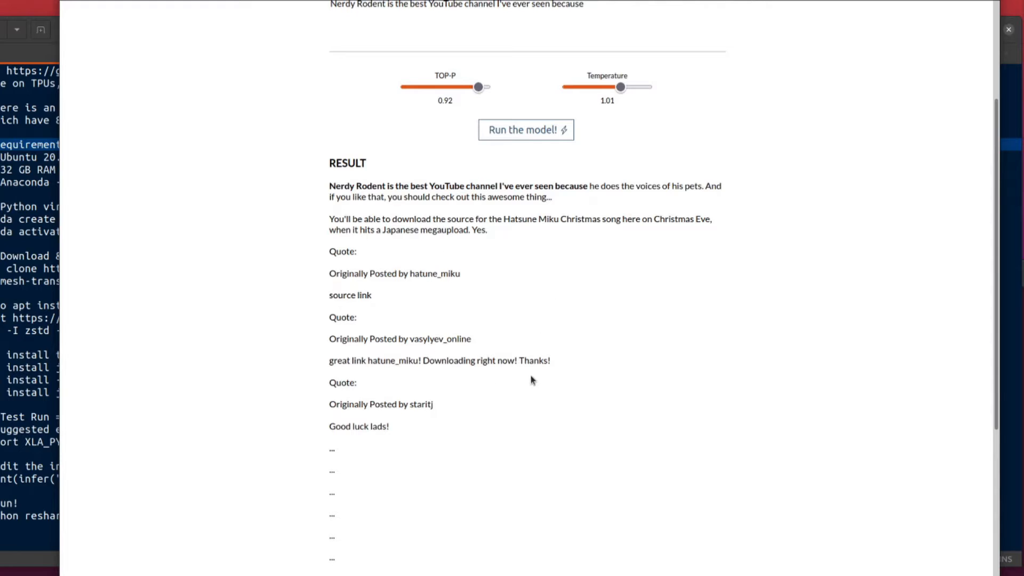
pyautogui.scroll(3)
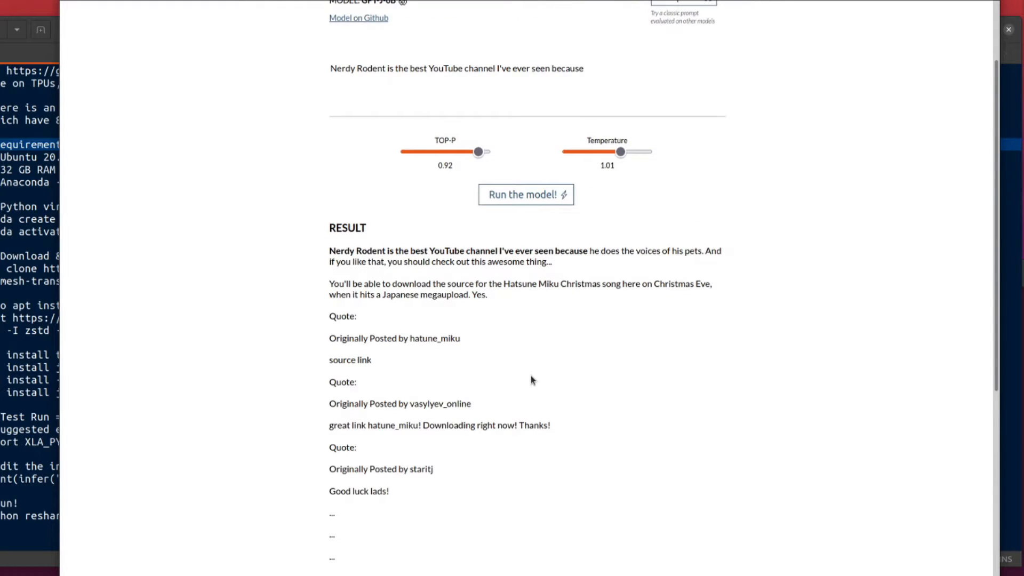
pyautogui.scroll(3)
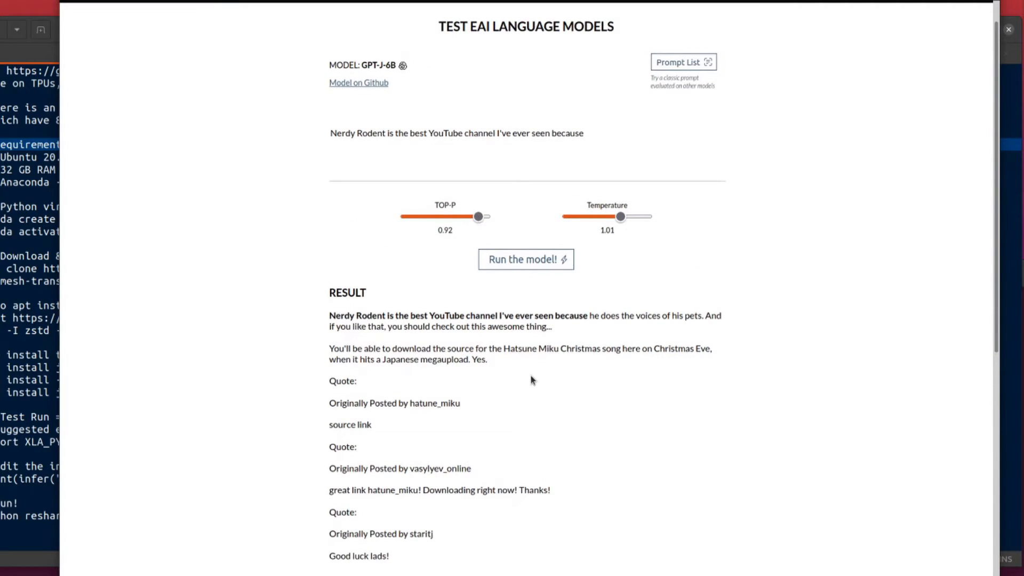
pyautogui.moveTo(458, 401)
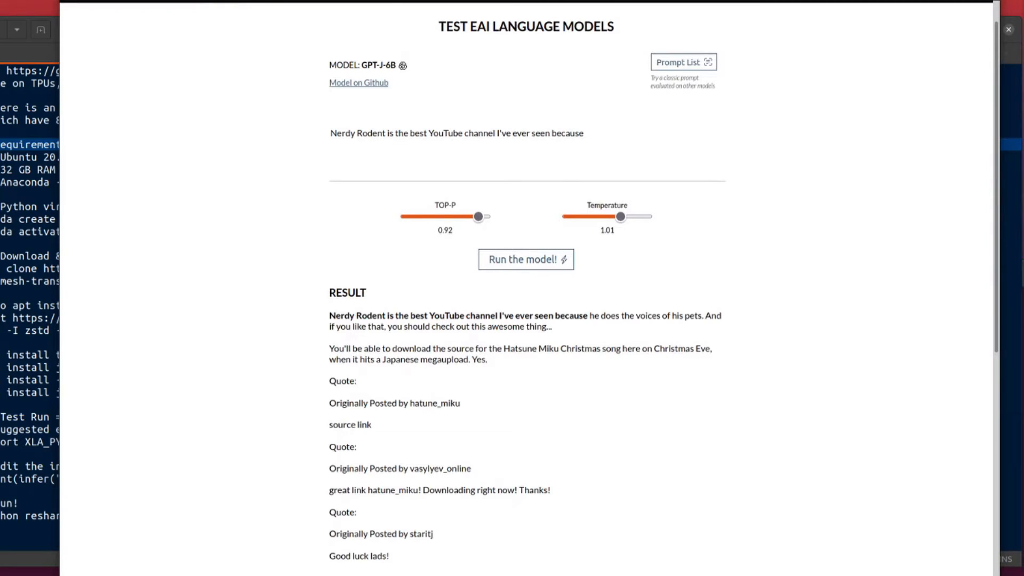
pyautogui.moveTo(255, 298)
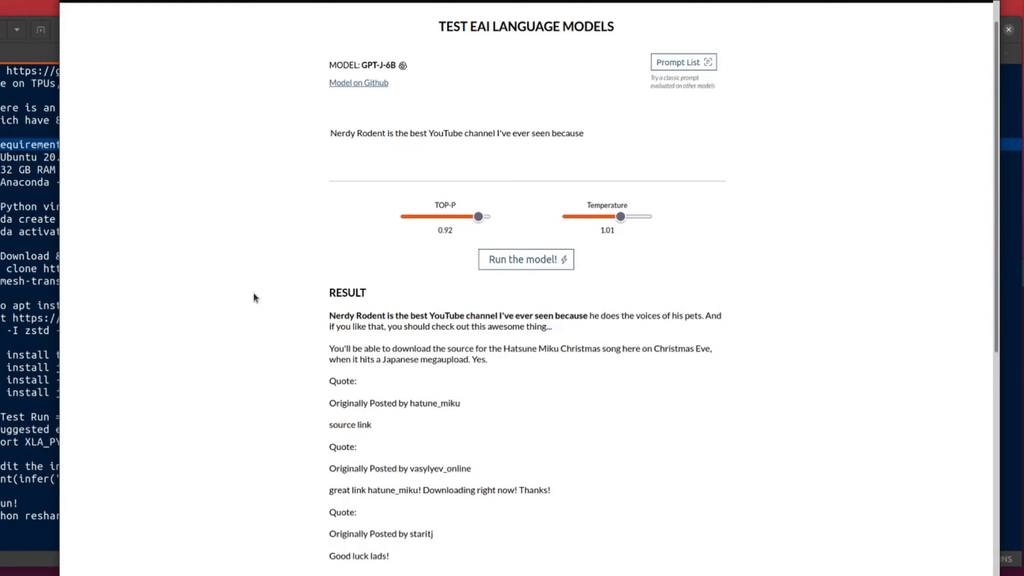
pyautogui.moveTo(270, 289)
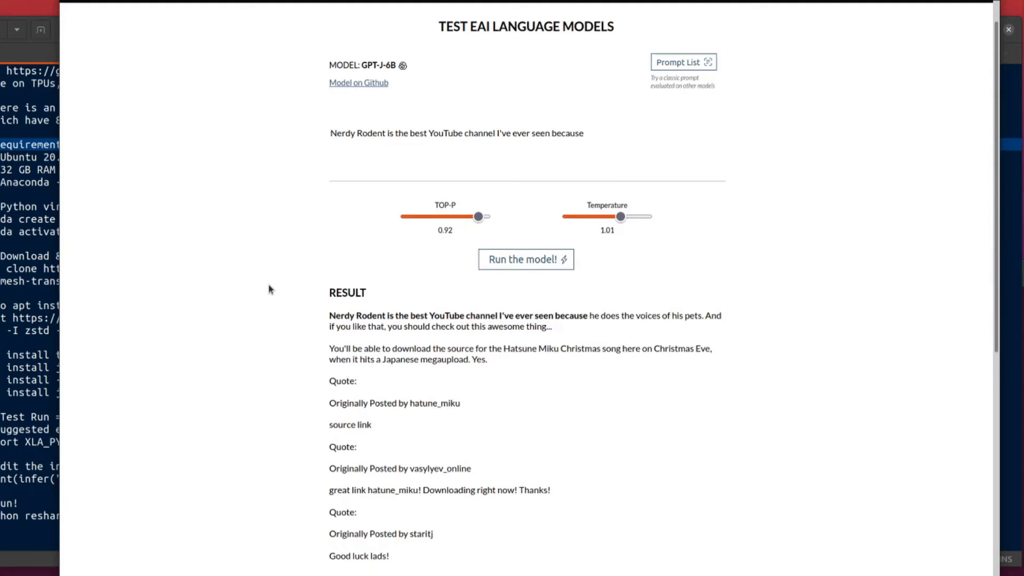
pyautogui.moveTo(336, 95)
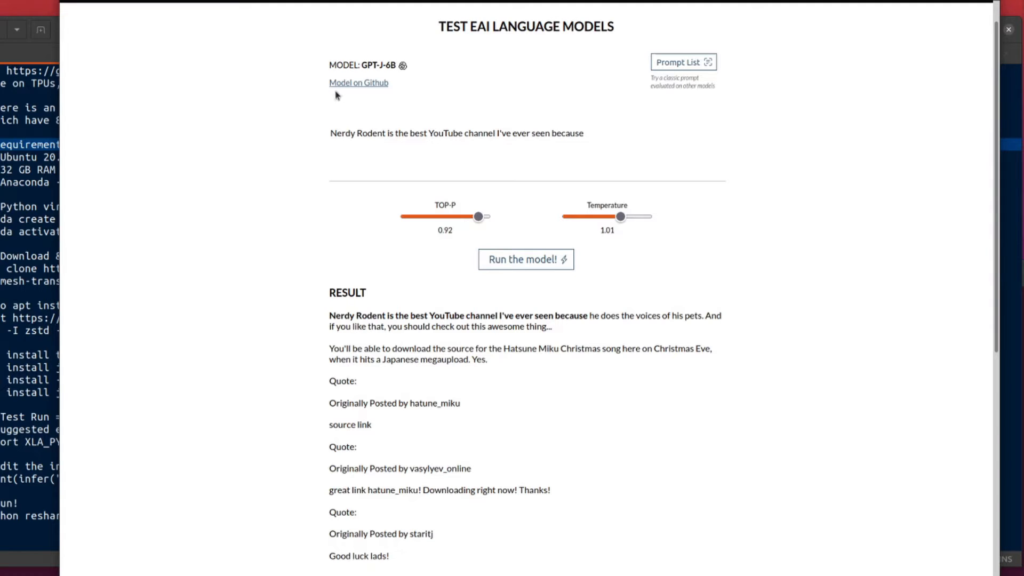
# - Go to the model's GitHub repo and locate resharding_example.py in the Architecture and Usage section
pyautogui.click(358, 82)
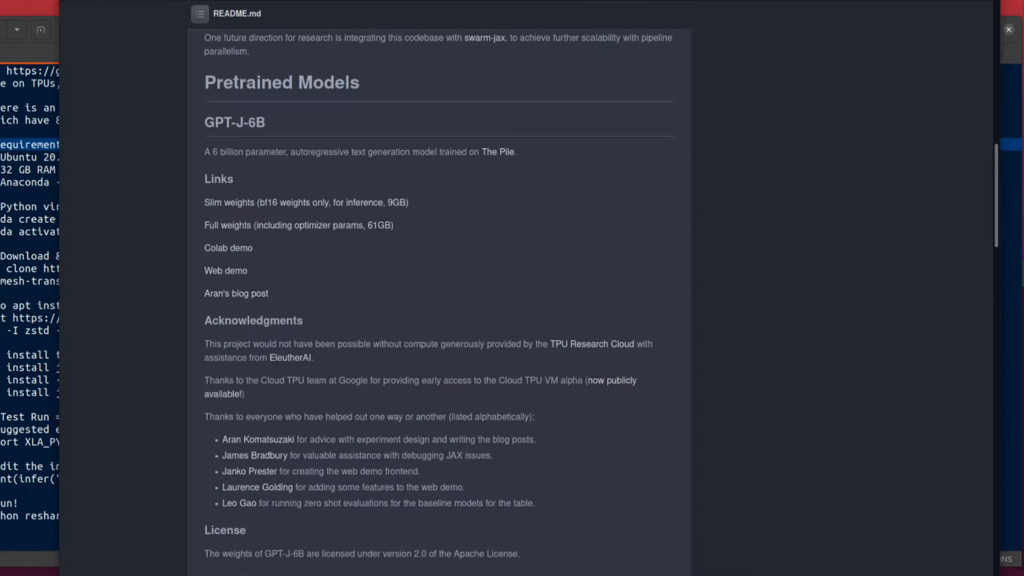
pyautogui.moveTo(567, 243)
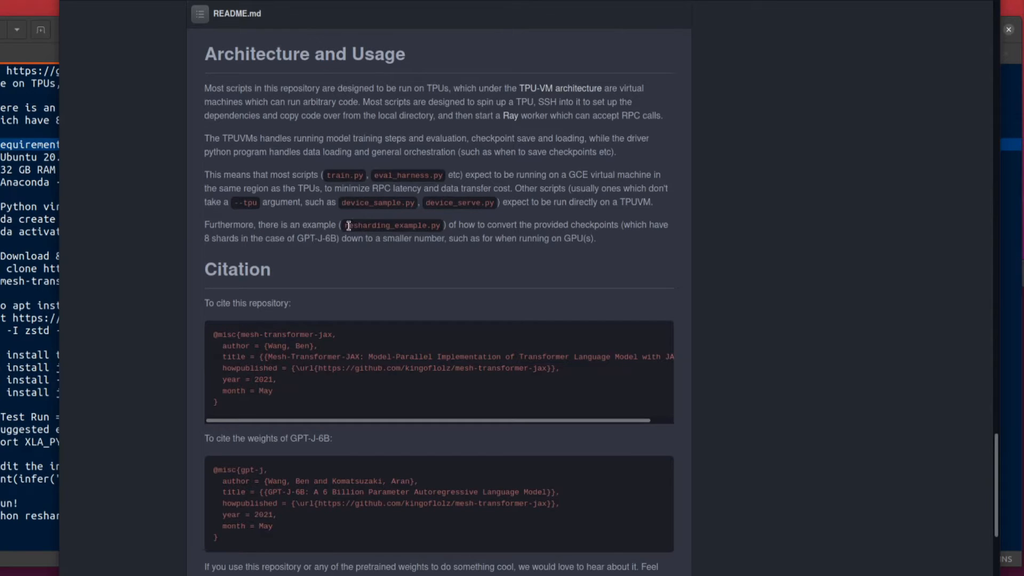
pyautogui.doubleClick(393, 225)
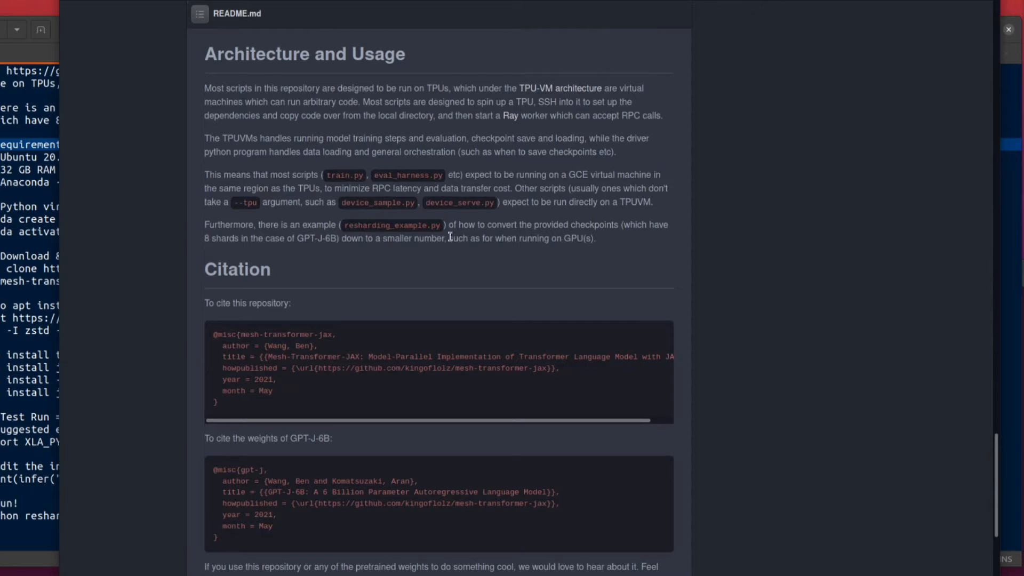
pyautogui.moveTo(274, 238)
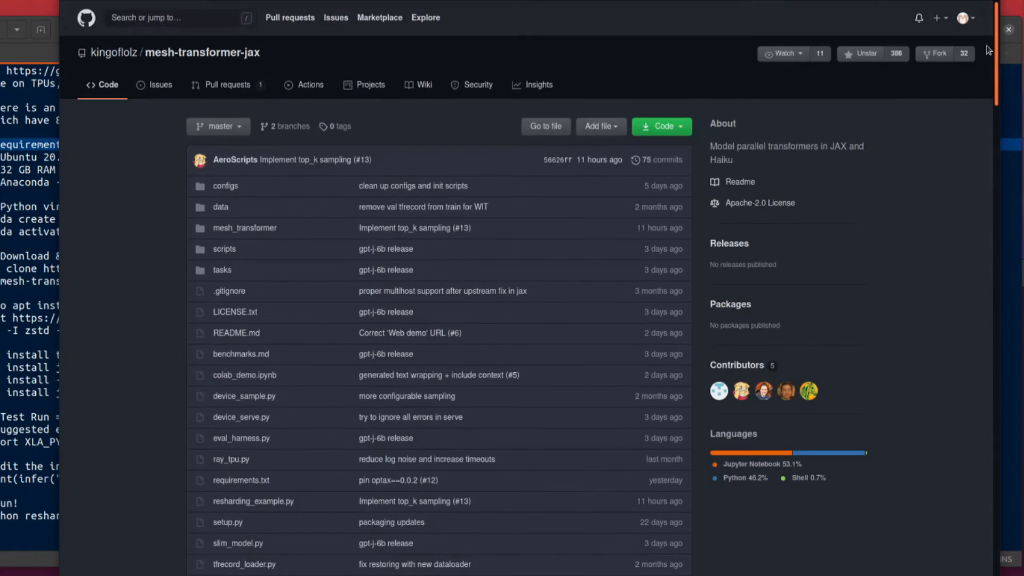
pyautogui.scroll(-3)
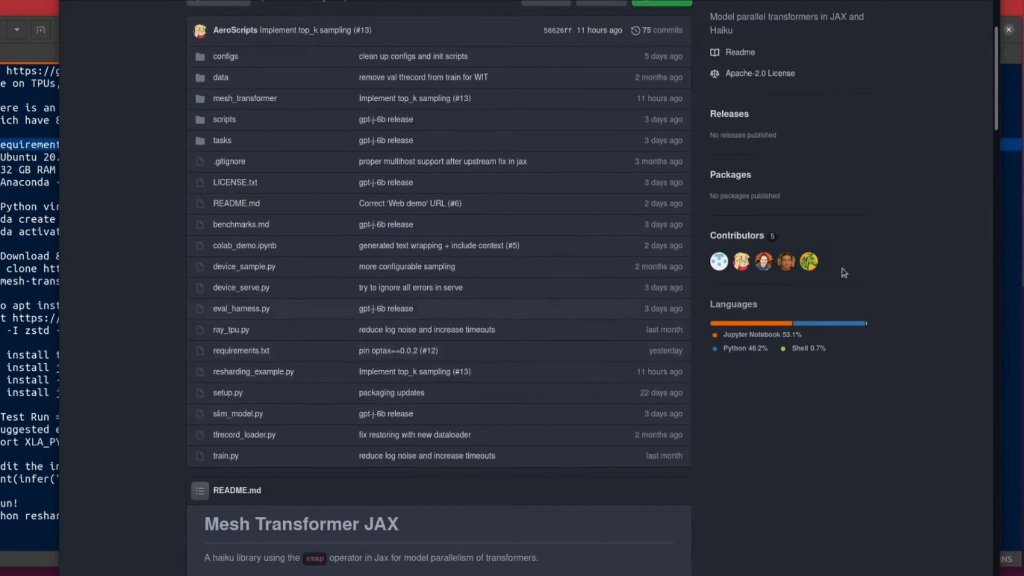
pyautogui.scroll(-3)
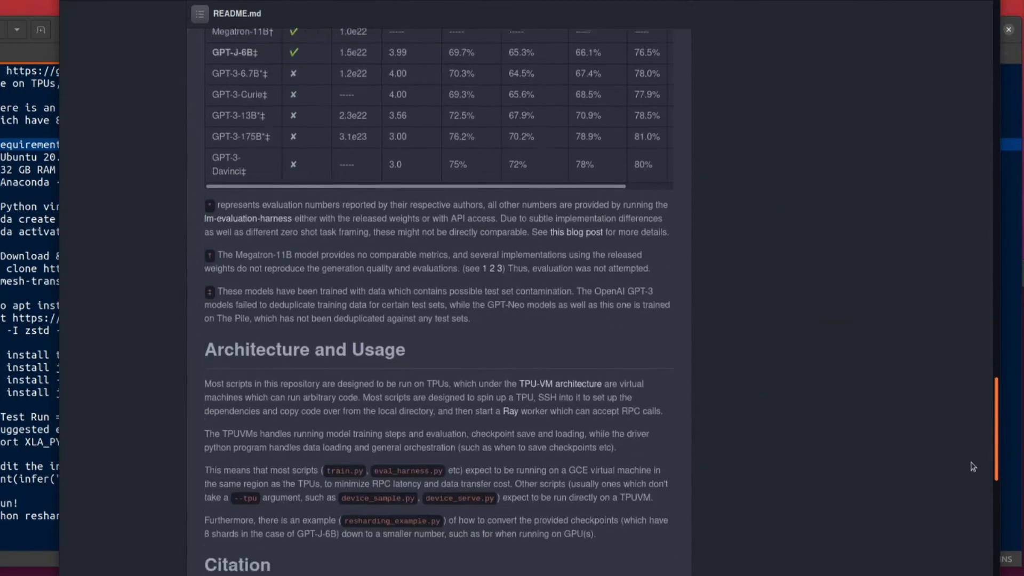
pyautogui.scroll(-3)
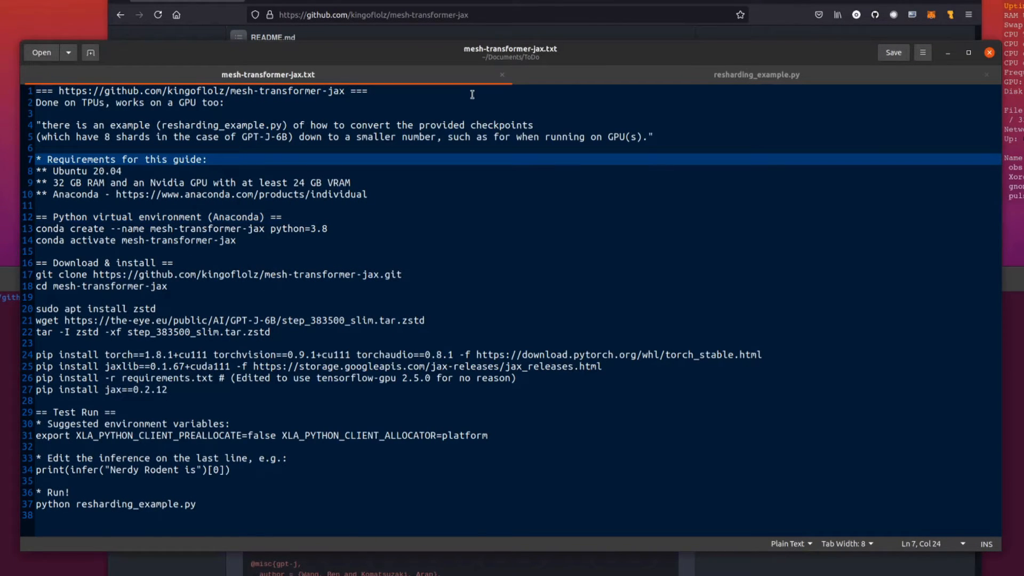
# - Bring the mesh-transformer-jax.txt setup guide into focus in gedit
pyautogui.click(167, 159)
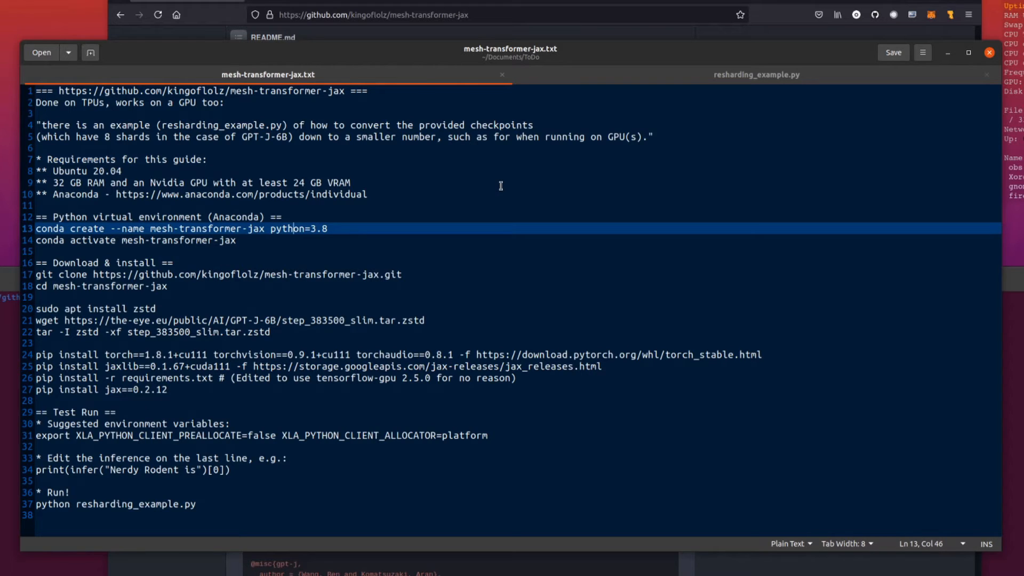
pyautogui.moveTo(287, 234)
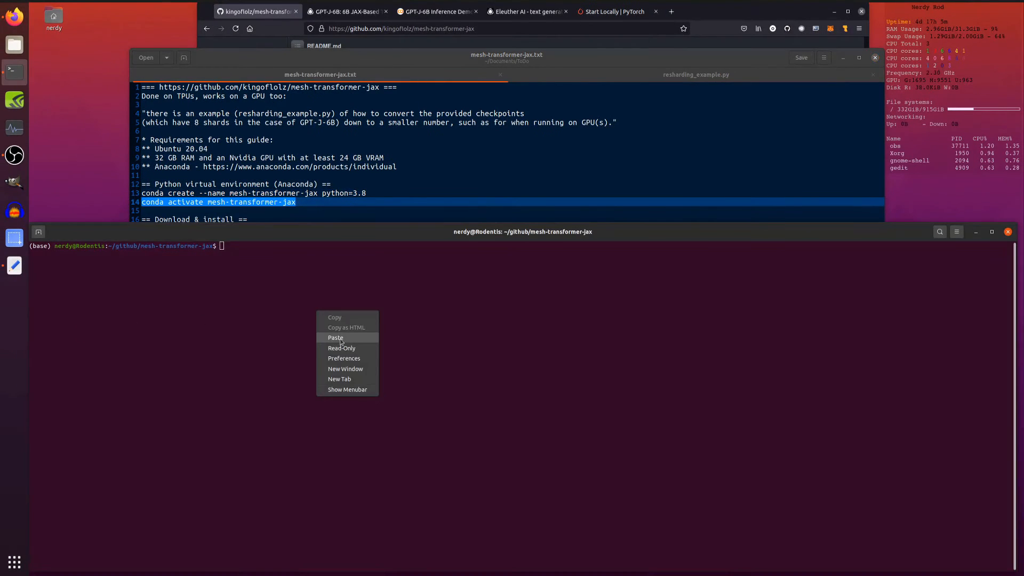
# - Activate the mesh-transformer-jax conda environment, then return to the README's weights link
pyautogui.click(334, 339)
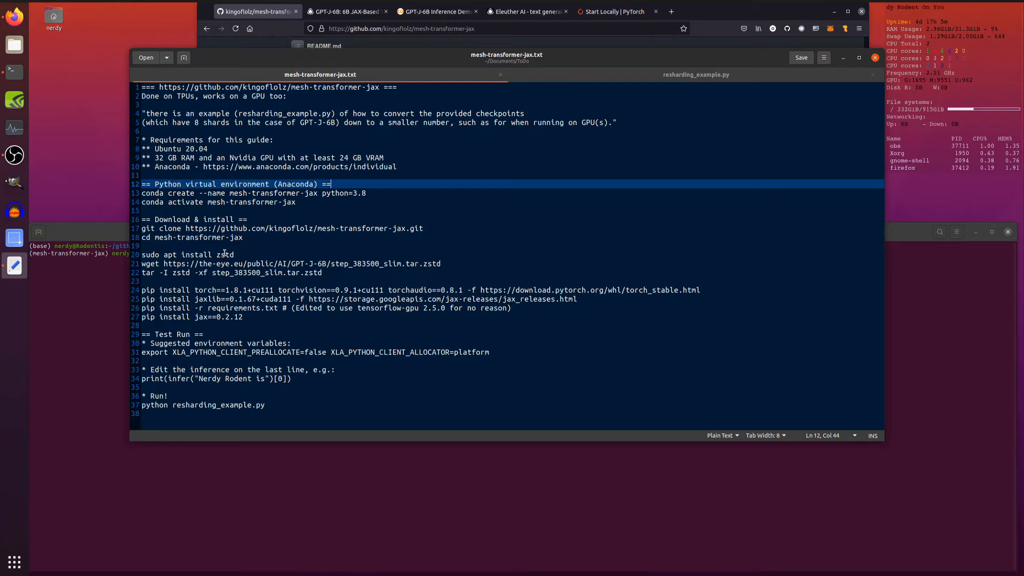
pyautogui.click(486, 264)
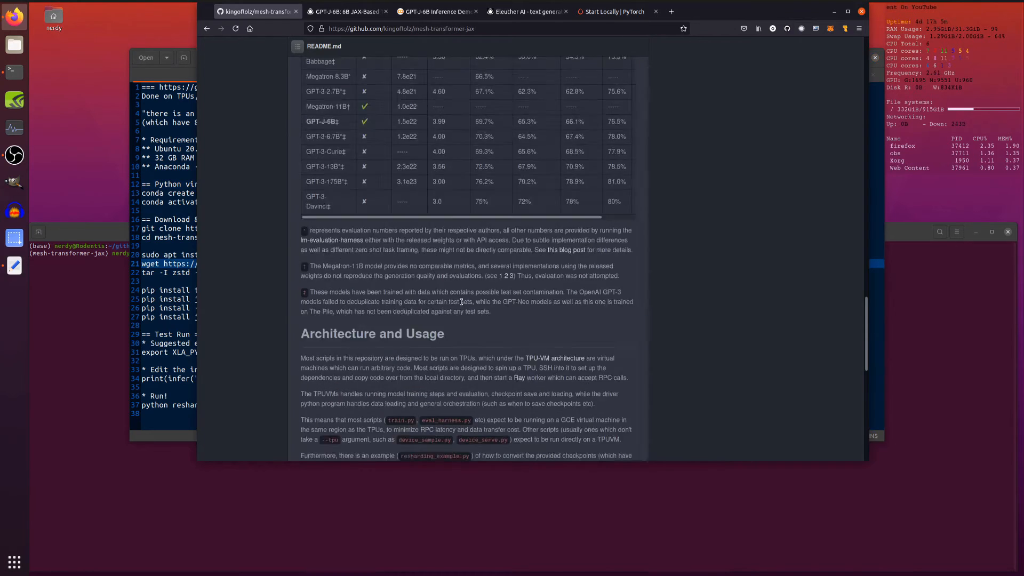
pyautogui.scroll(3)
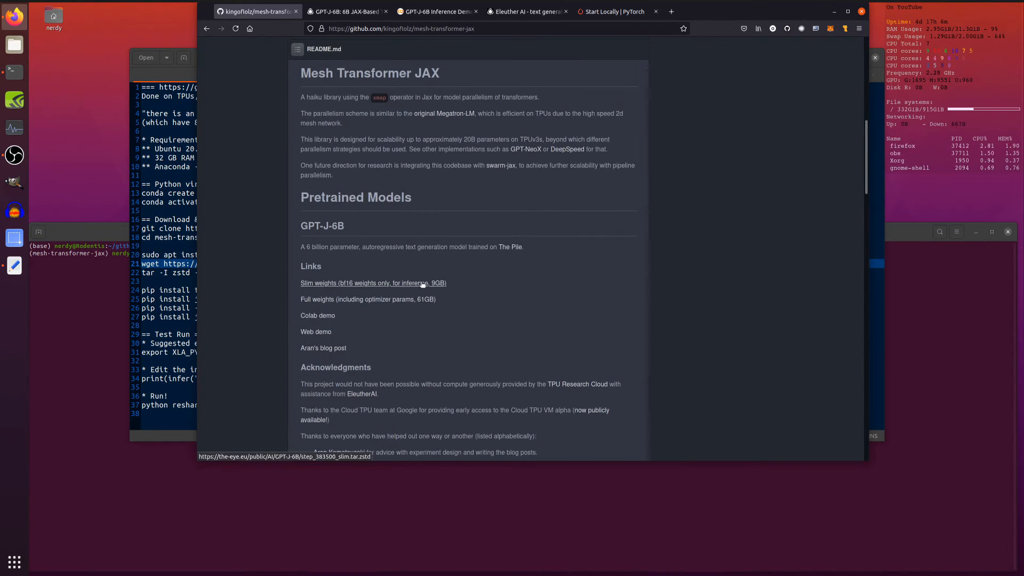
pyautogui.moveTo(384, 287)
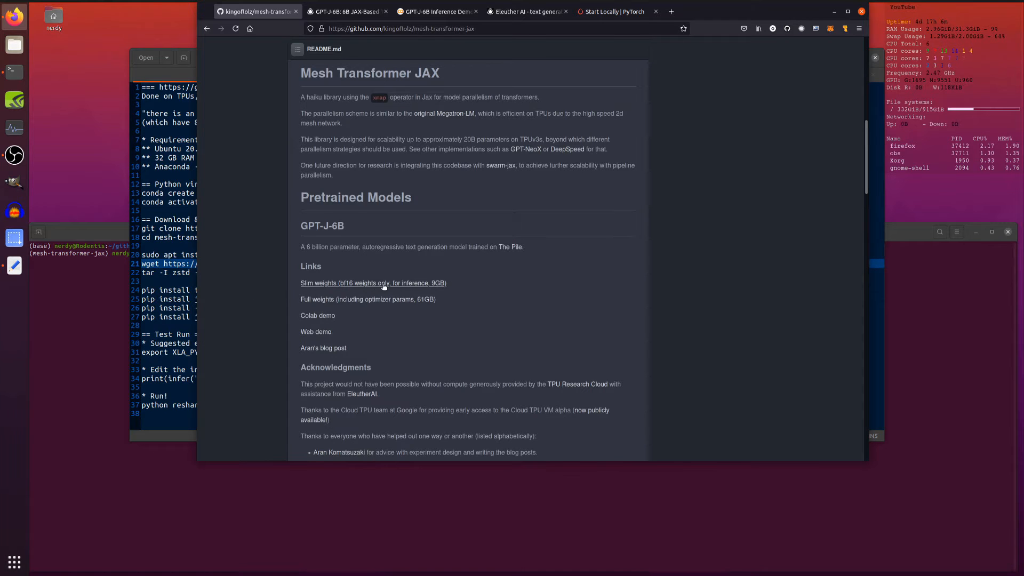
pyautogui.moveTo(368, 299)
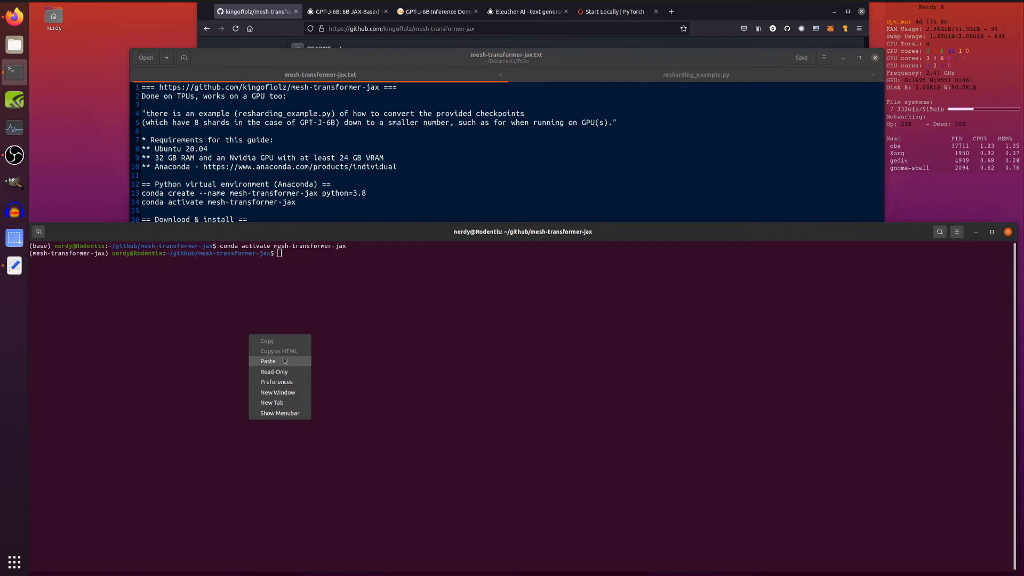
# - Run the pip install torch command and export the XLA_PYTHON_CLIENT variables in the terminal
pyautogui.click(268, 362)
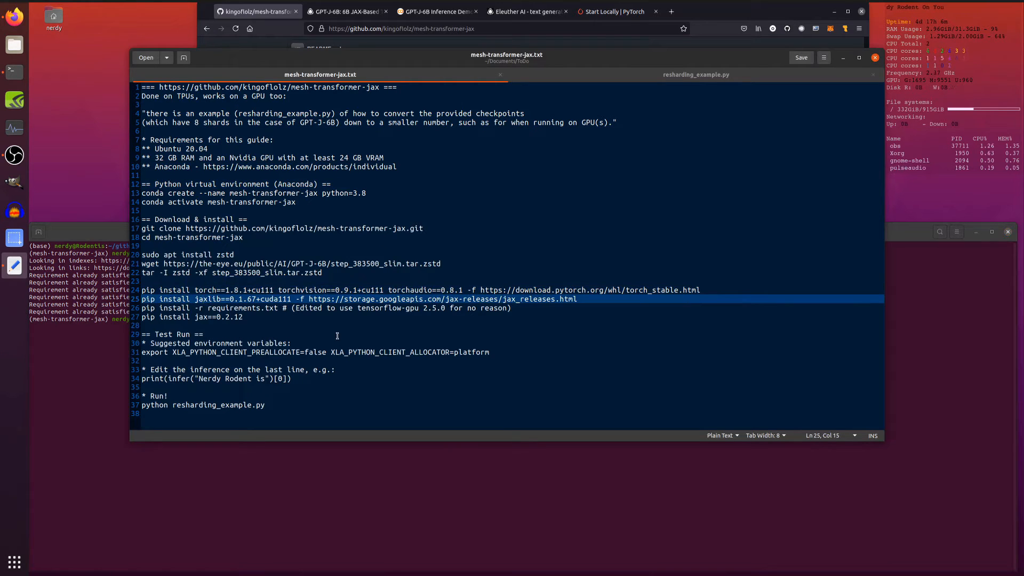
pyautogui.click(235, 307)
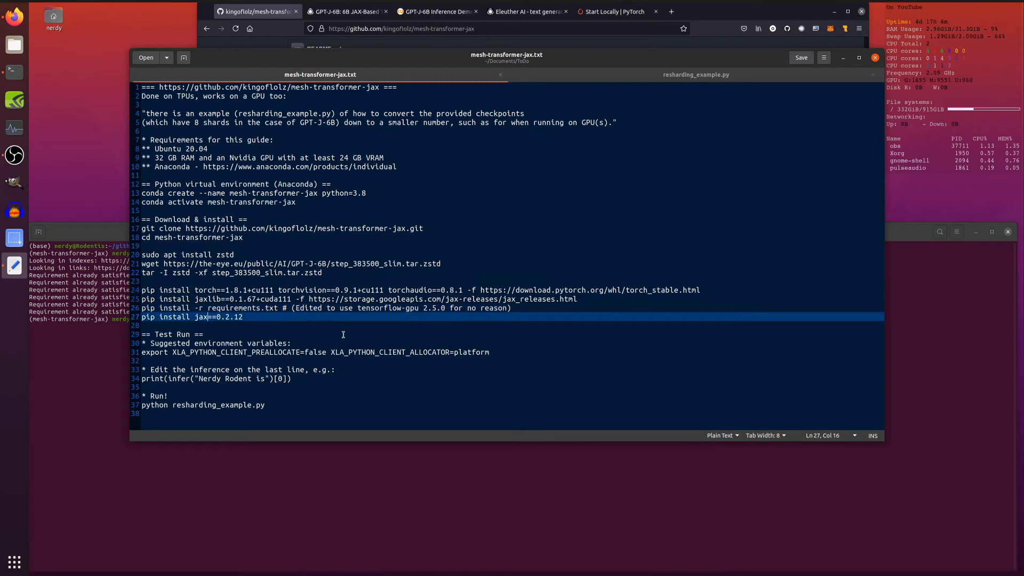
pyautogui.click(270, 307)
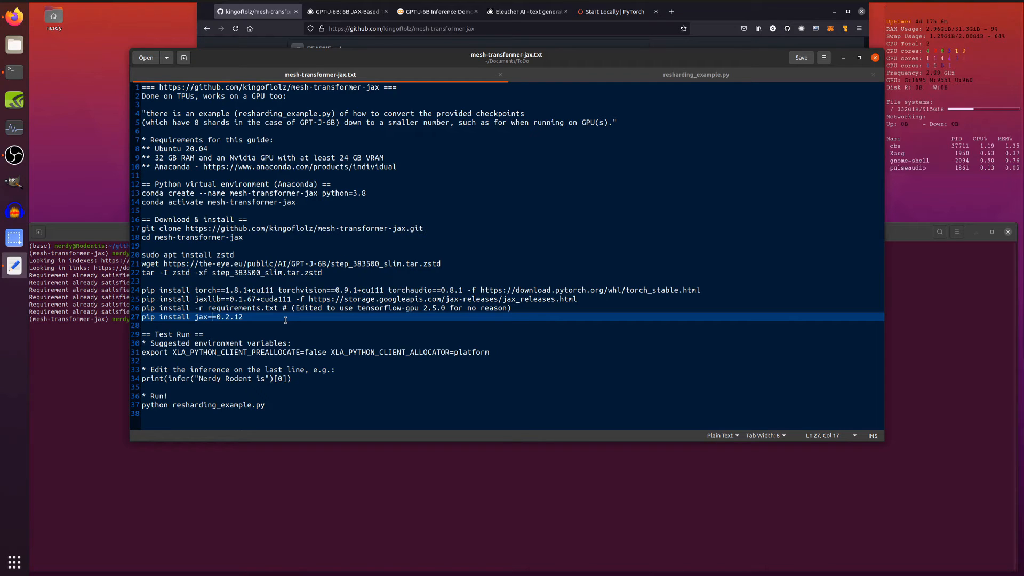
pyautogui.click(255, 307)
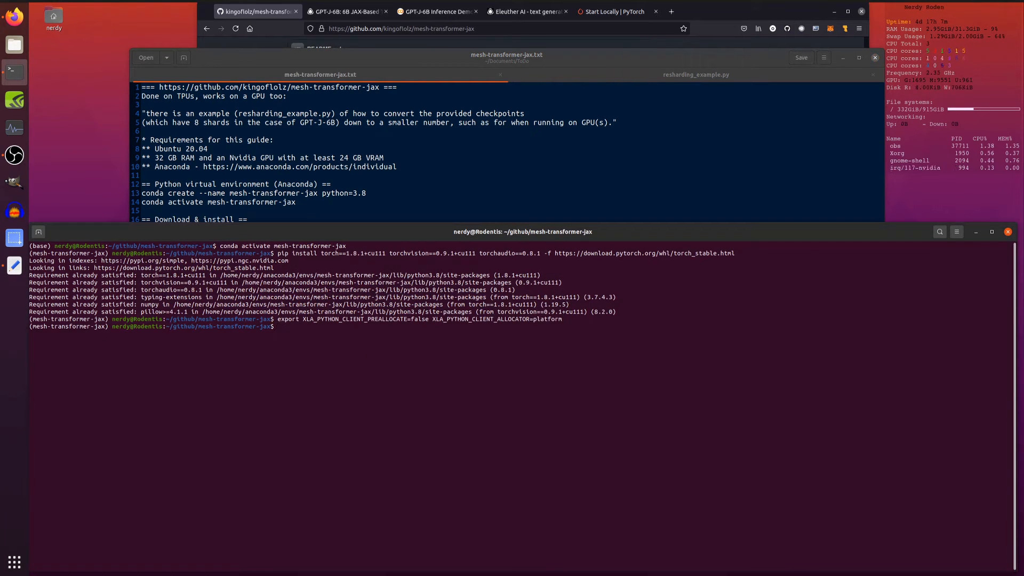
pyautogui.click(696, 74)
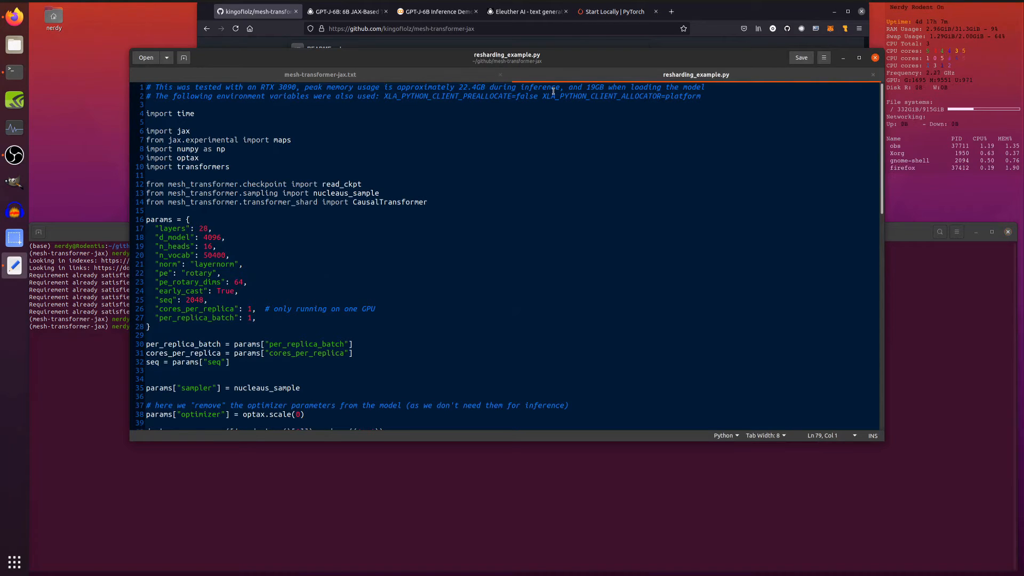
pyautogui.moveTo(319, 111)
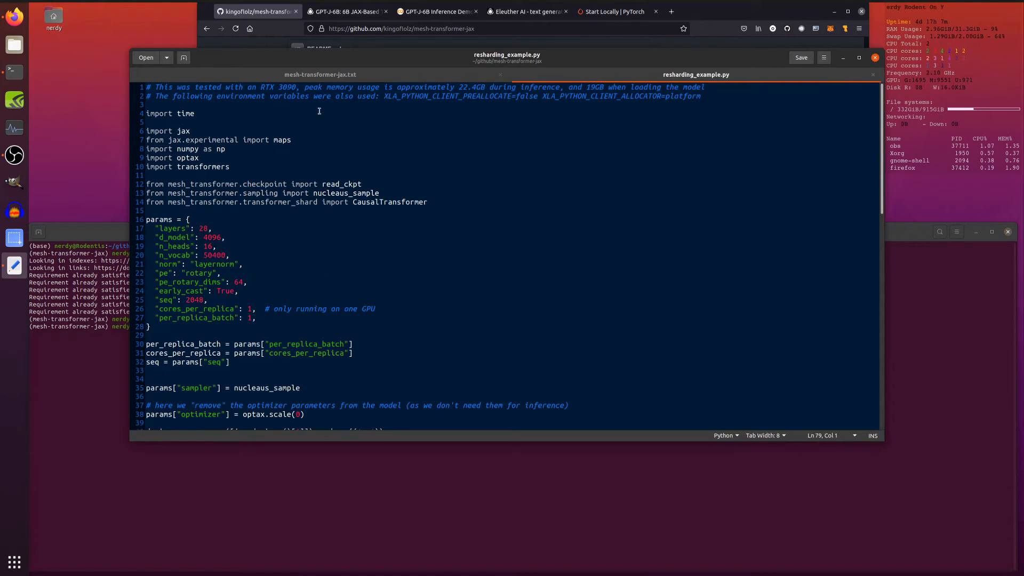
pyautogui.moveTo(499, 144)
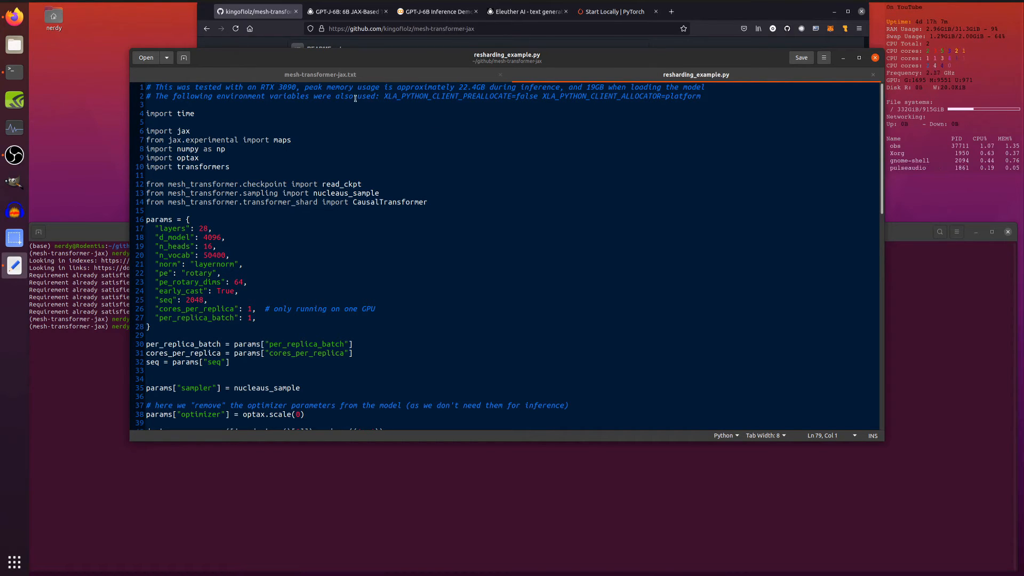
# - Change the line-79 prompt to "Nerdy Rodent is the greatest because" and save the script
pyautogui.scroll(-3)
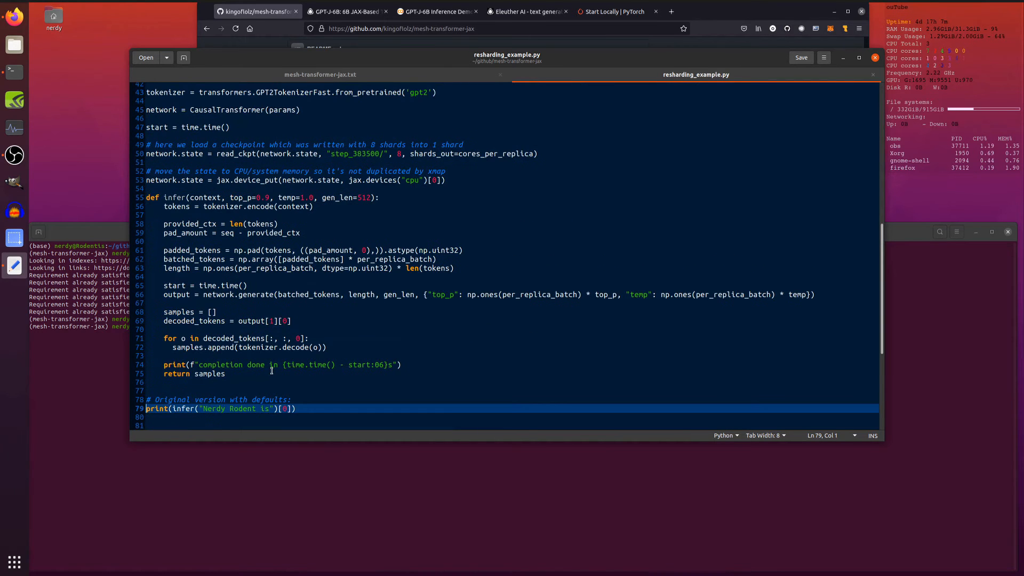
pyautogui.click(171, 409)
pyautogui.write(' the ')
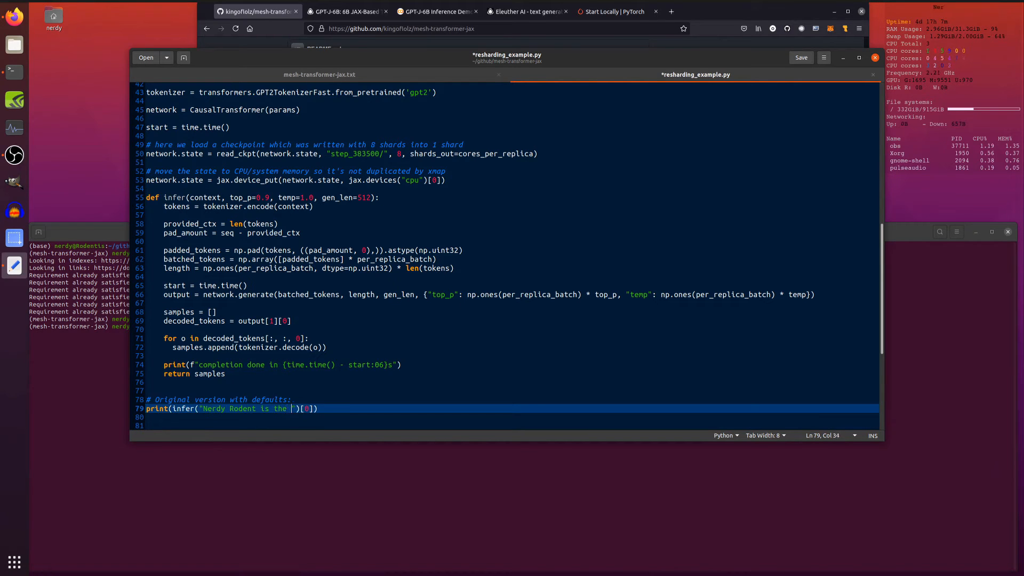
pyautogui.write('greatest because')
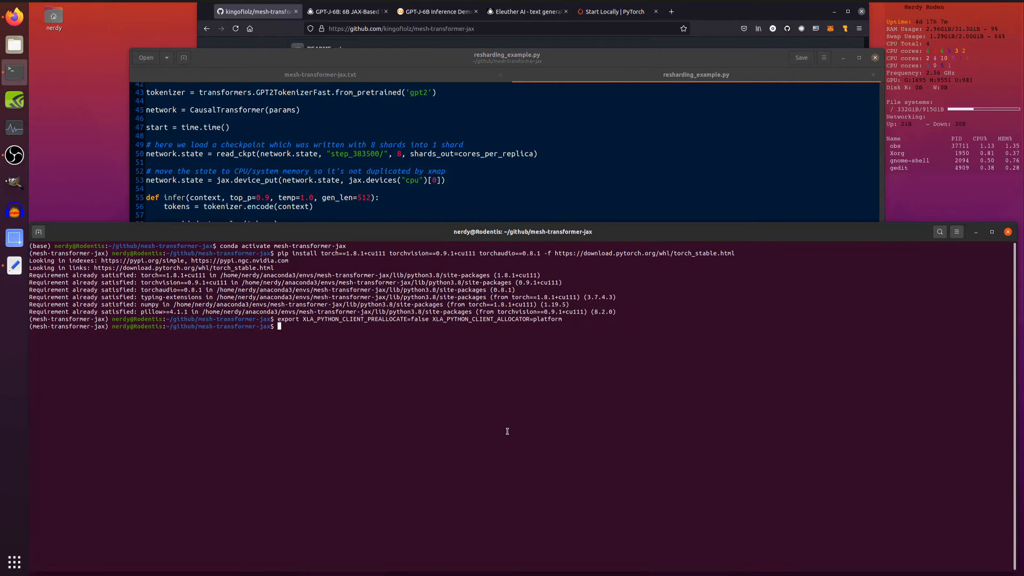
# - Run python resharding_example.py to generate completions for the Nerdy Rodent prompt
pyautogui.write('pyth')
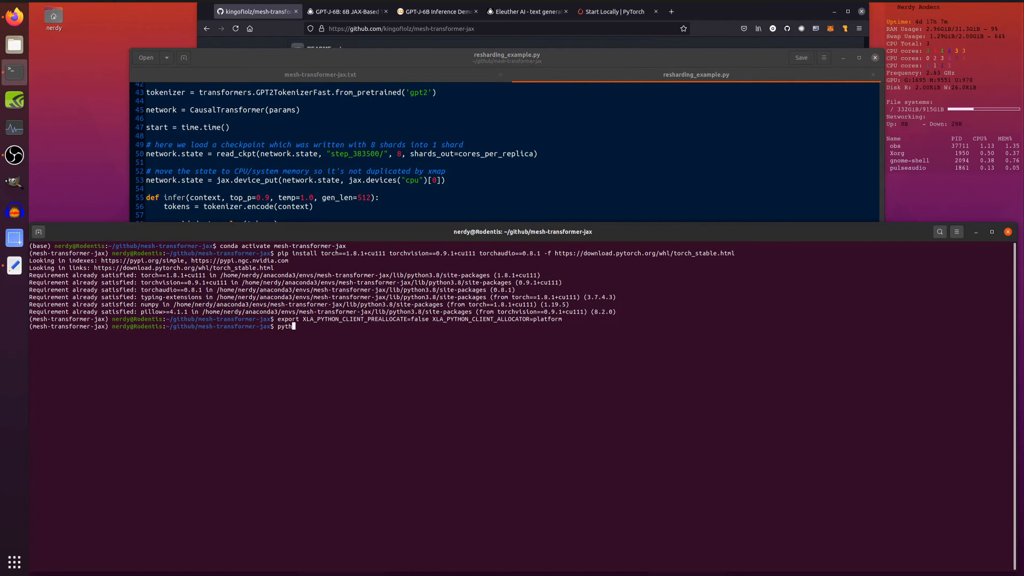
pyautogui.write('re')
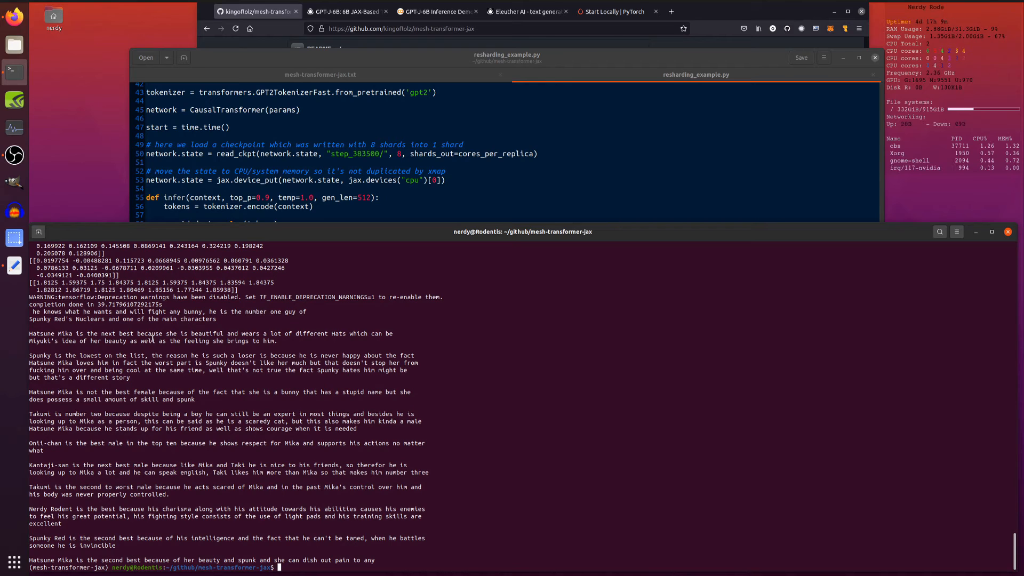
pyautogui.moveTo(538, 342)
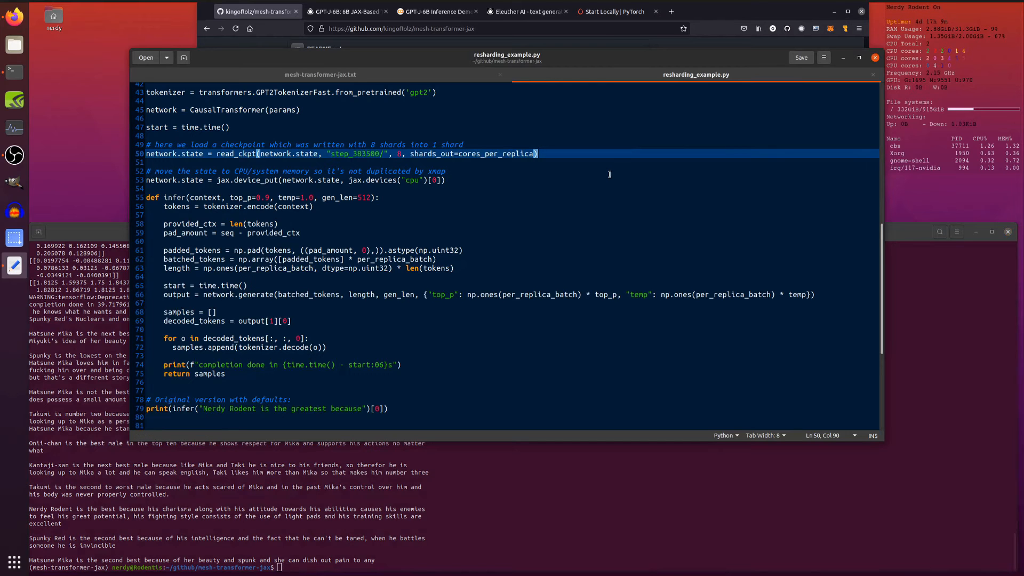
# - Comment out the original prompt line, enable the More/Less creative example blocks, and save the script
pyautogui.scroll(-3)
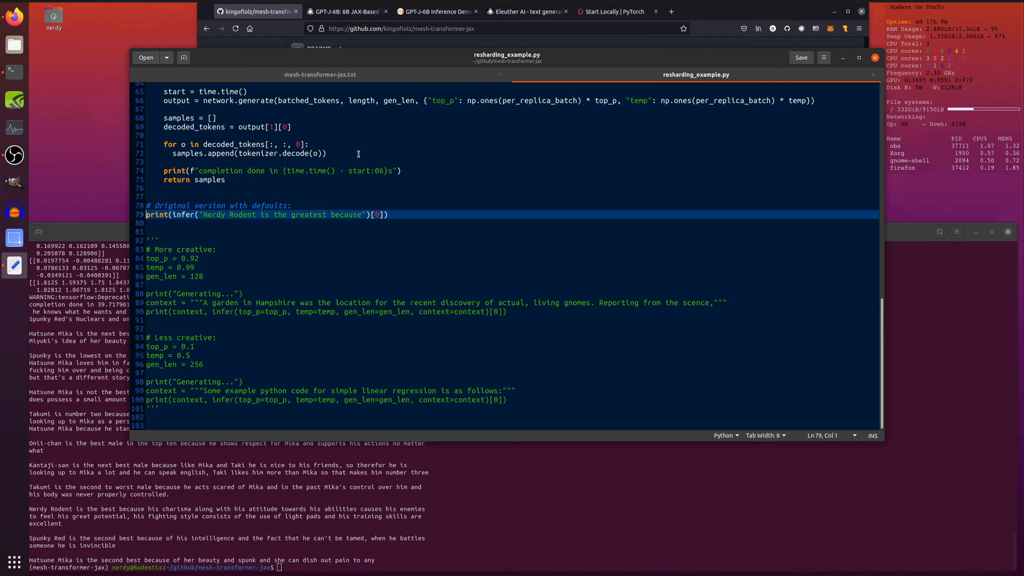
pyautogui.write('#')
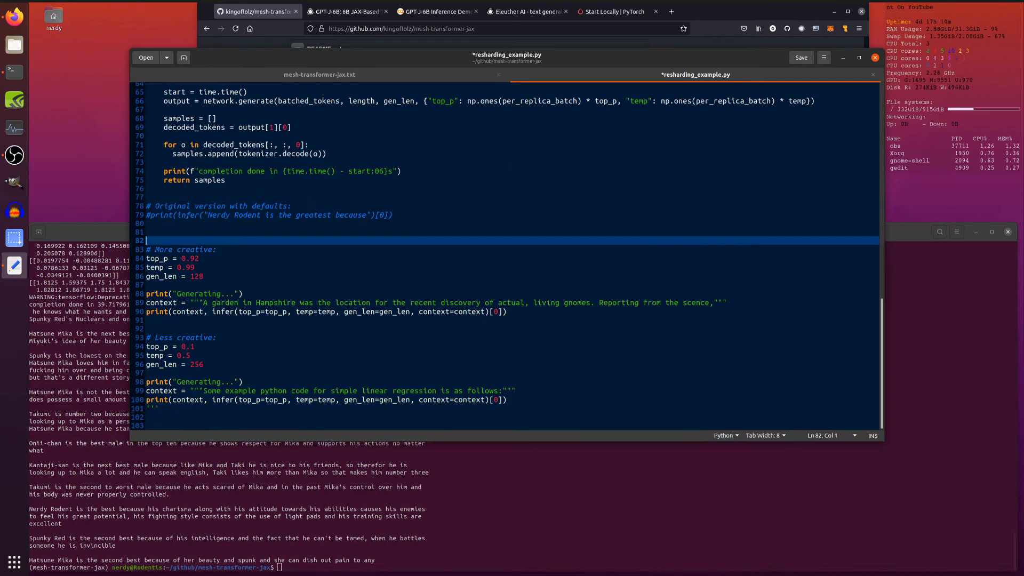
pyautogui.click(179, 409)
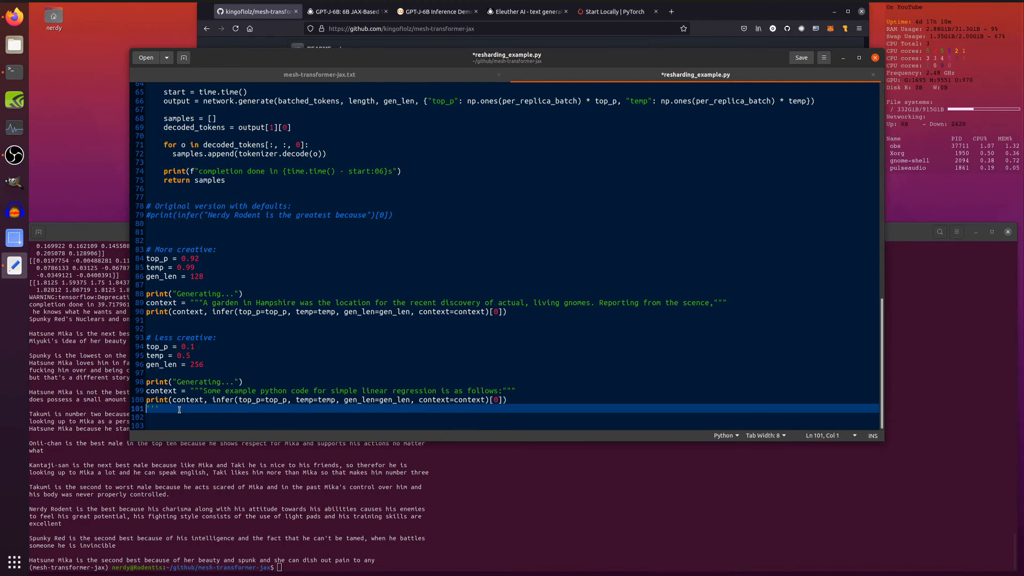
pyautogui.press('ctrl+s')
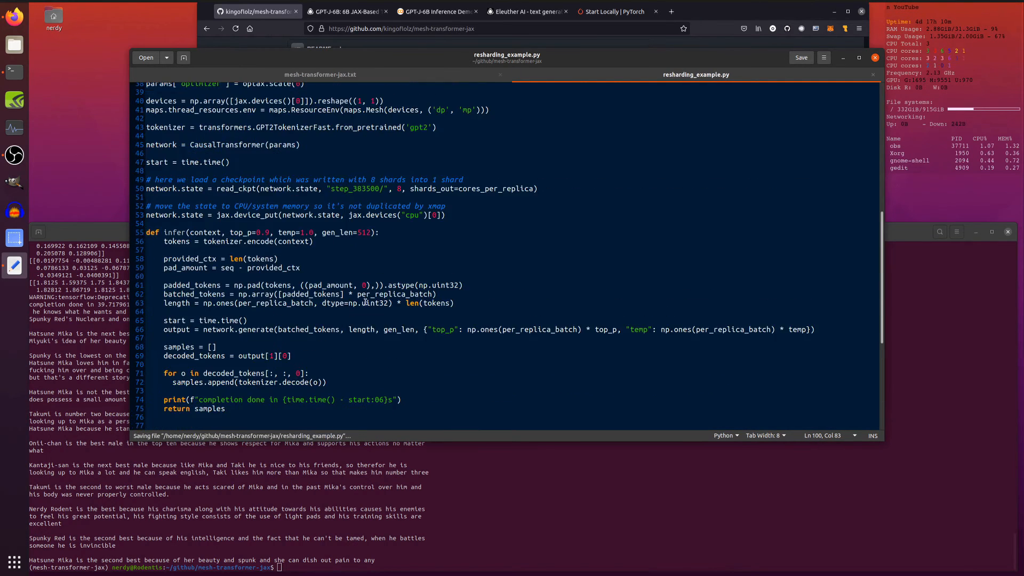
# - Review infer's default top_p, temp and gen_len values
pyautogui.click(294, 231)
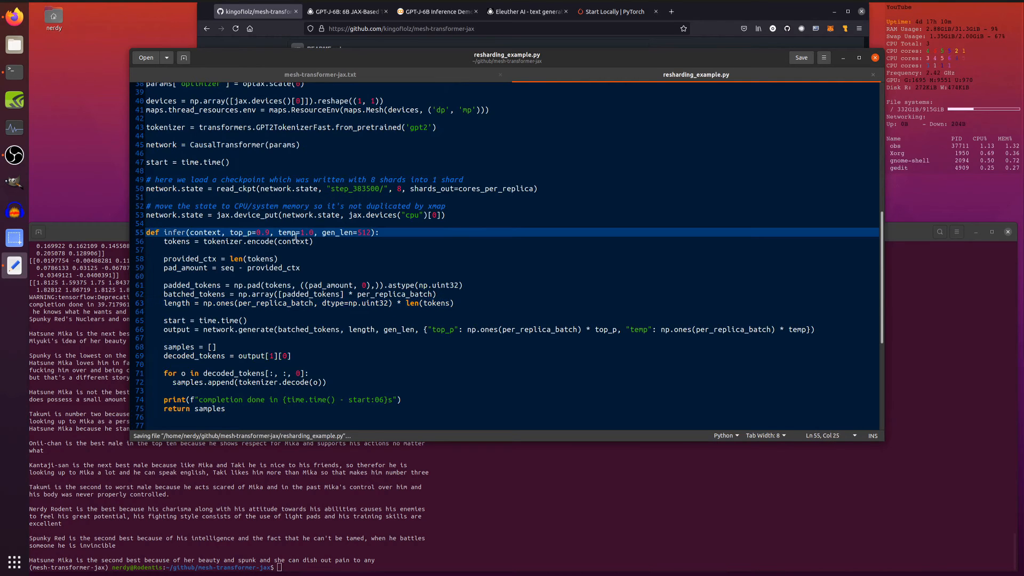
pyautogui.click(370, 232)
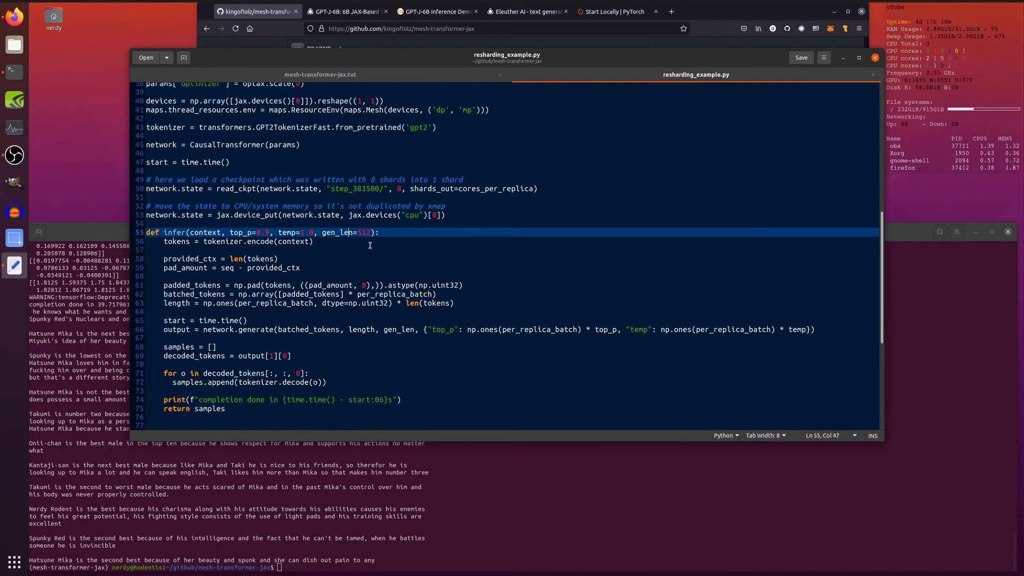
pyautogui.scroll(-3)
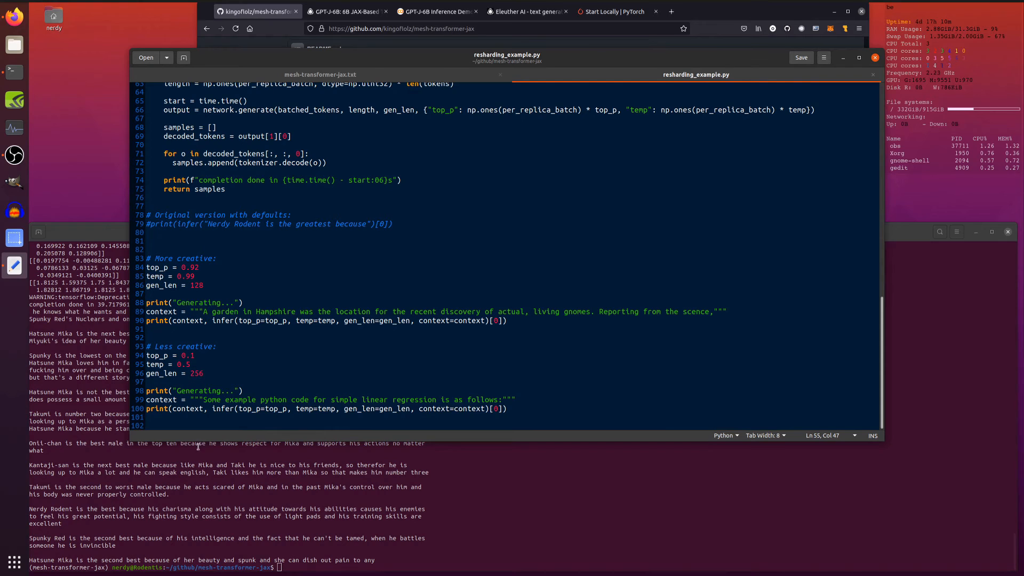
pyautogui.moveTo(284, 280)
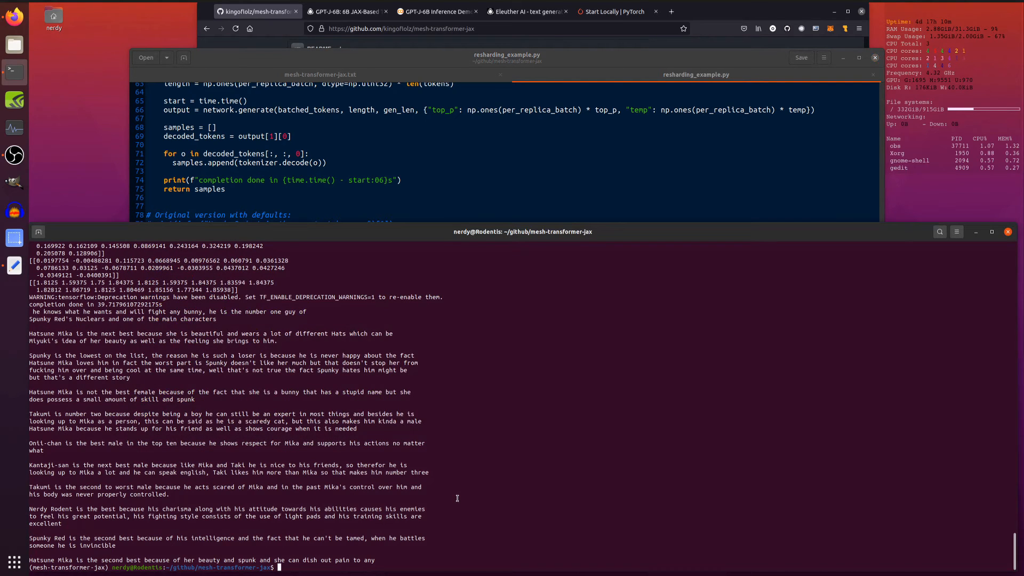
# - Rerun python resharding_example.py to generate the gnome garden story and linear regression completions
pyautogui.write('python')
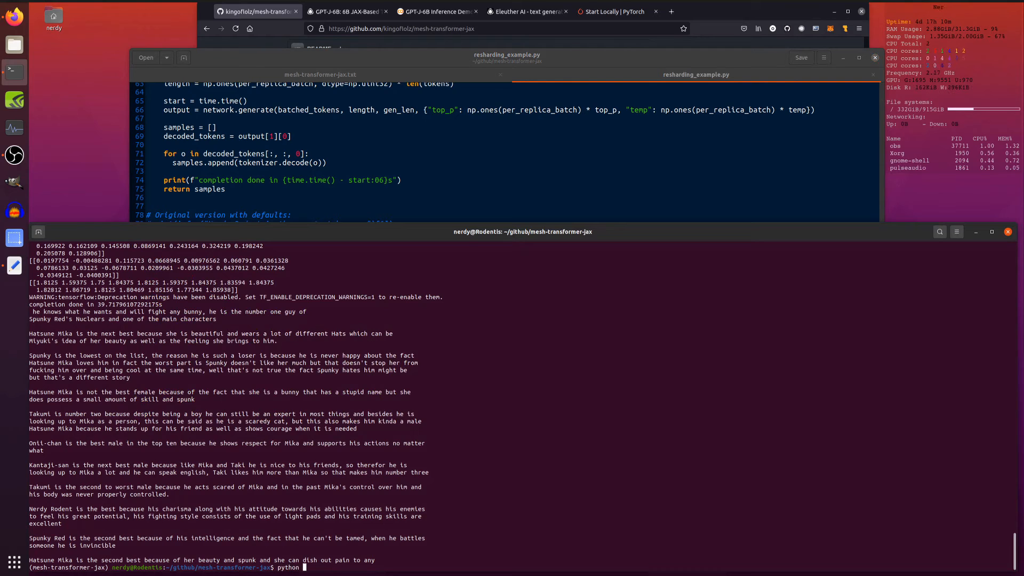
pyautogui.write('resharding_example.py')
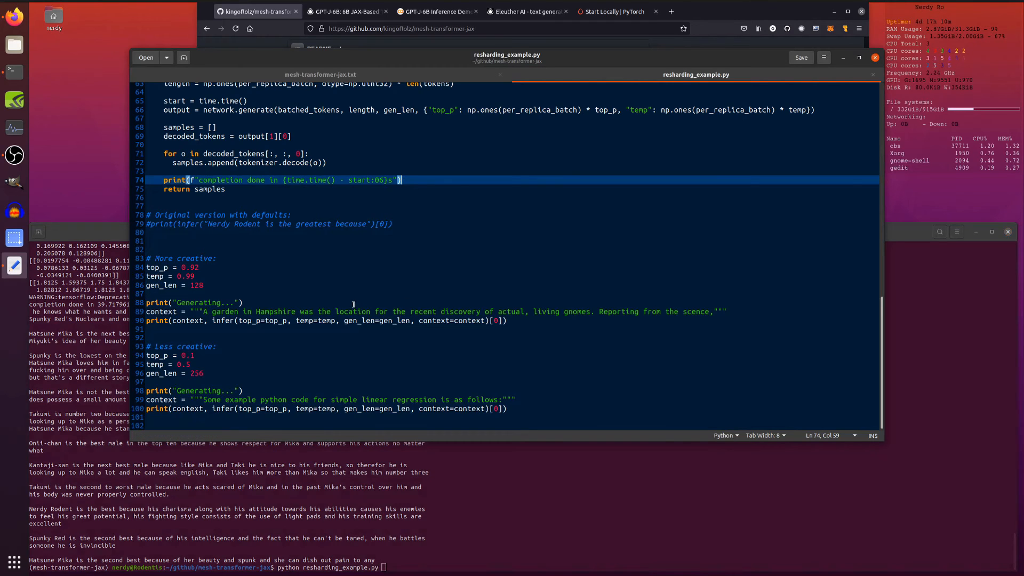
pyautogui.moveTo(594, 286)
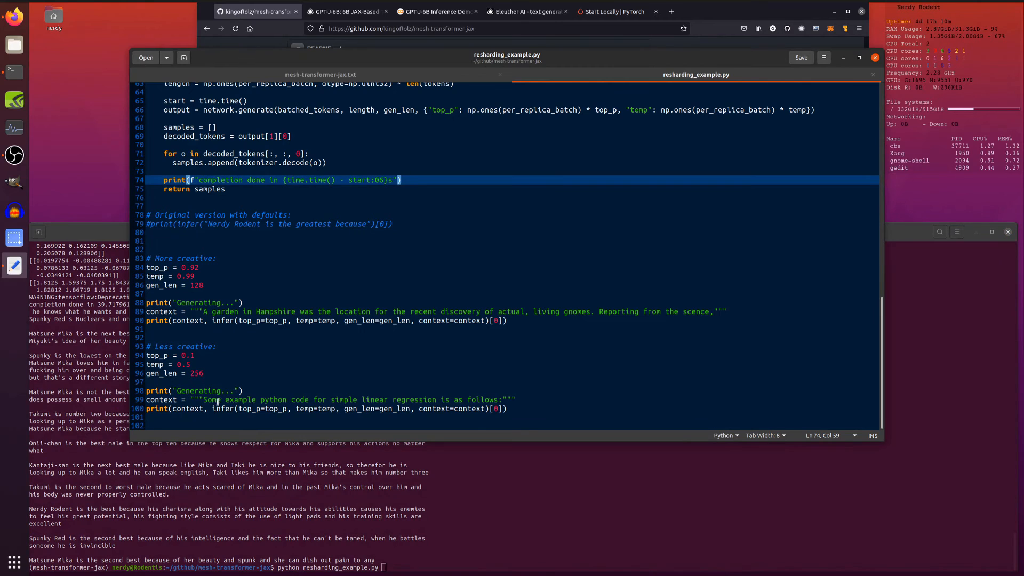
pyautogui.moveTo(376, 366)
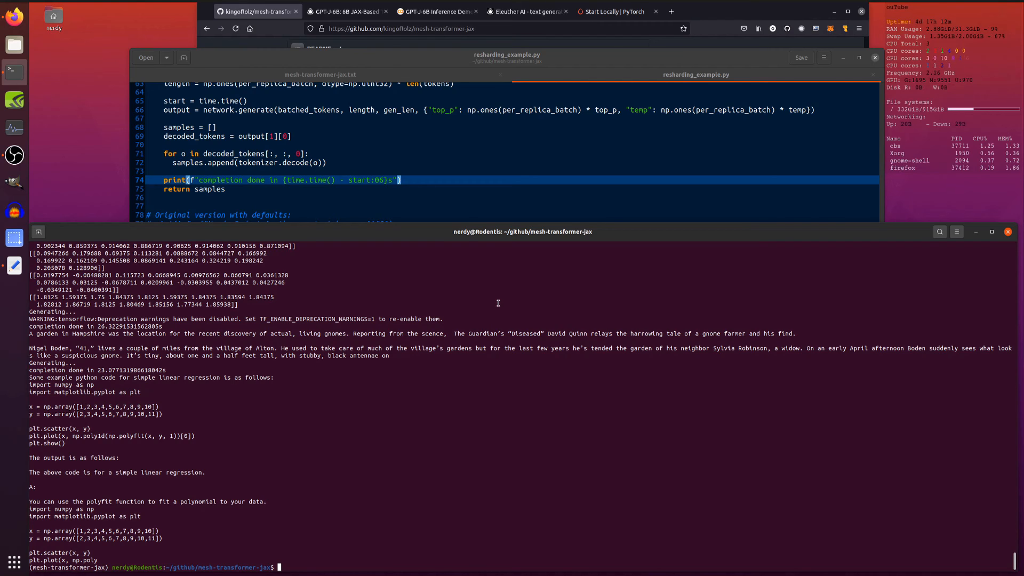
pyautogui.moveTo(335, 353)
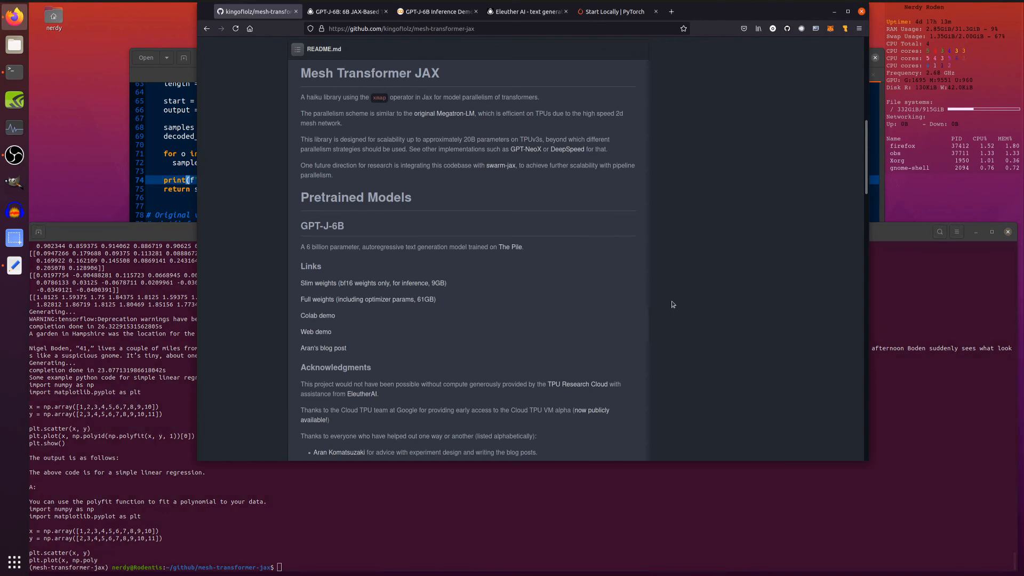
pyautogui.moveTo(713, 288)
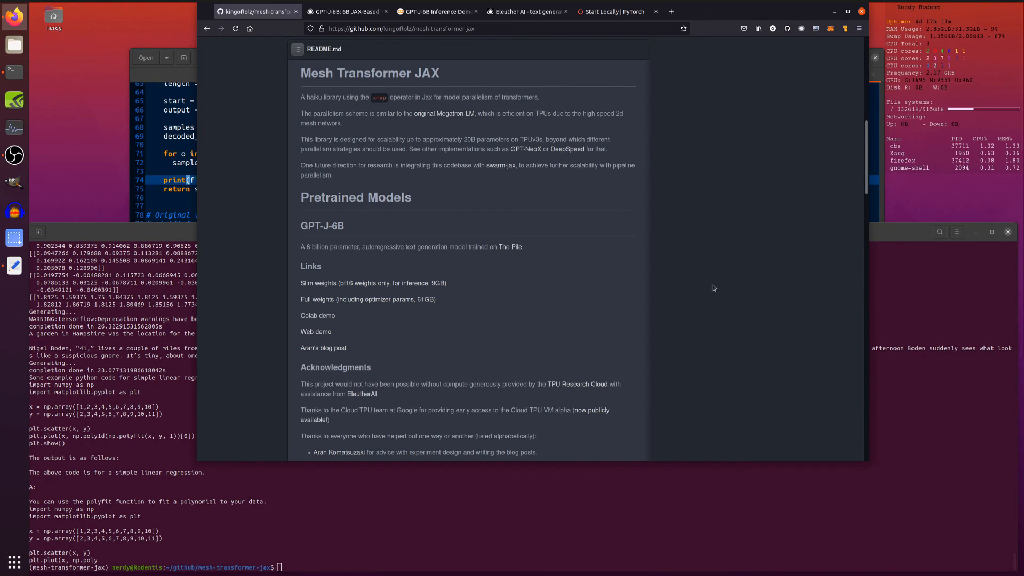
pyautogui.scroll(-3)
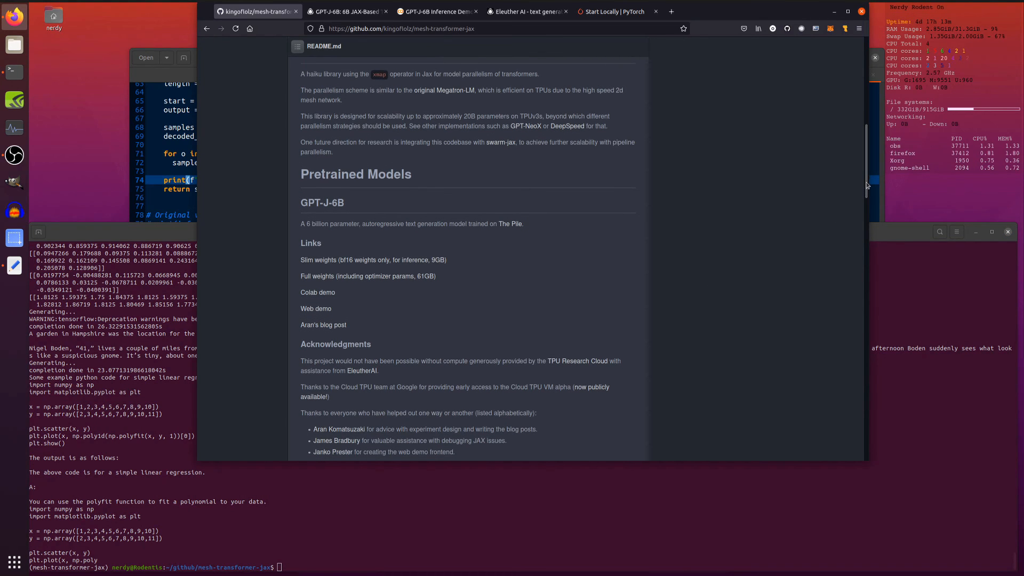